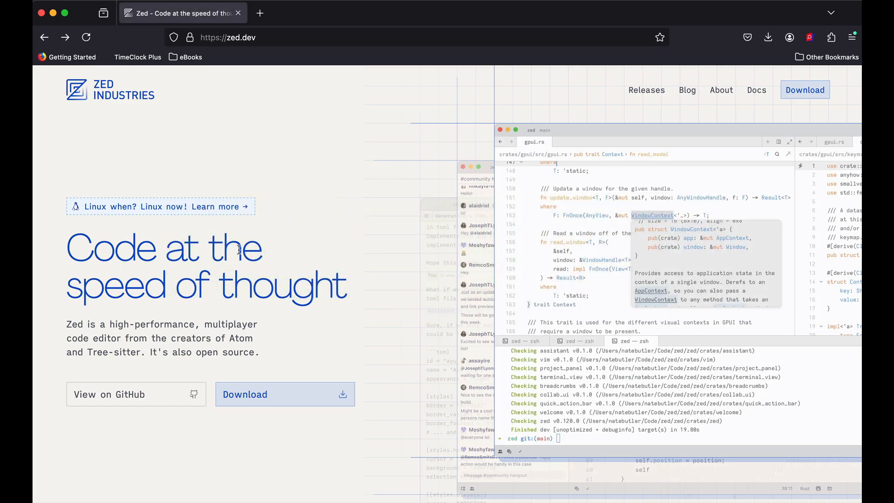
# Reach the Getting Started documentation from the zed.dev top navigation's Docs link
pyautogui.click(804, 90)
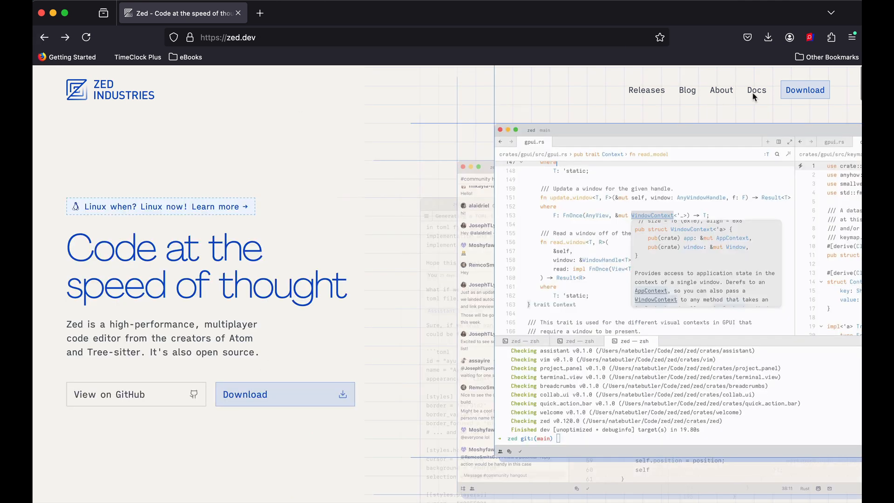
pyautogui.moveTo(760, 95)
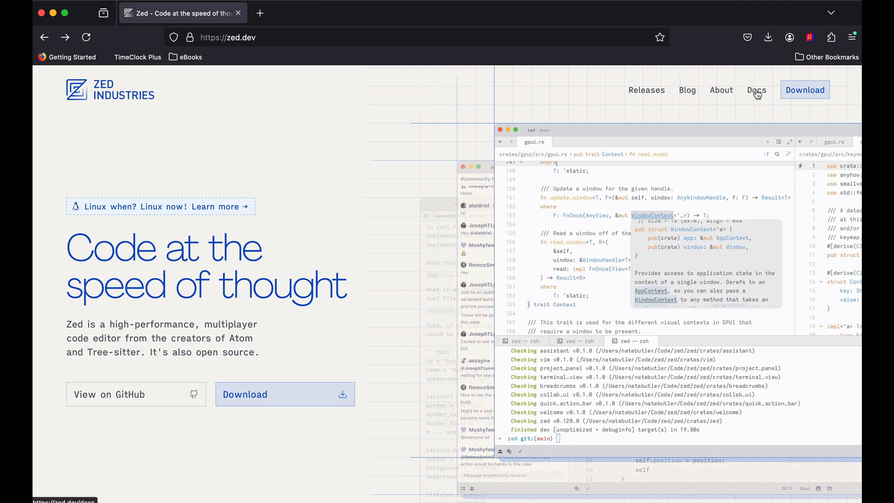
pyautogui.click(757, 90)
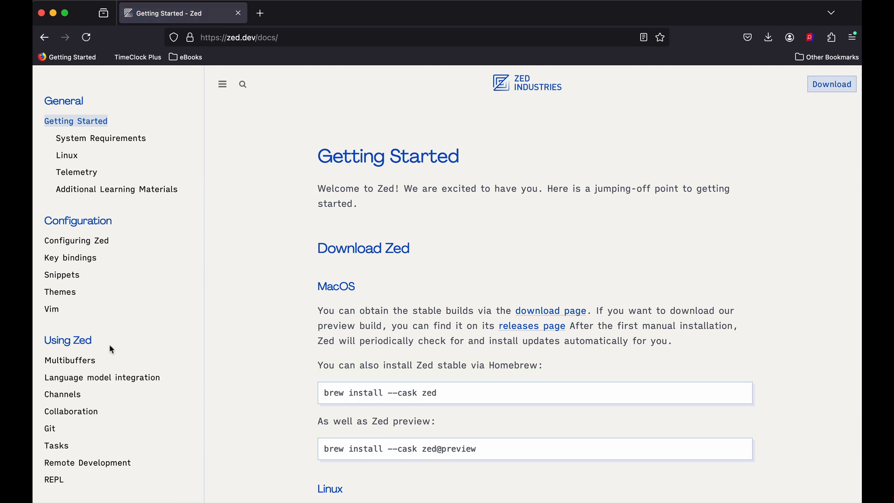
pyautogui.moveTo(95, 245)
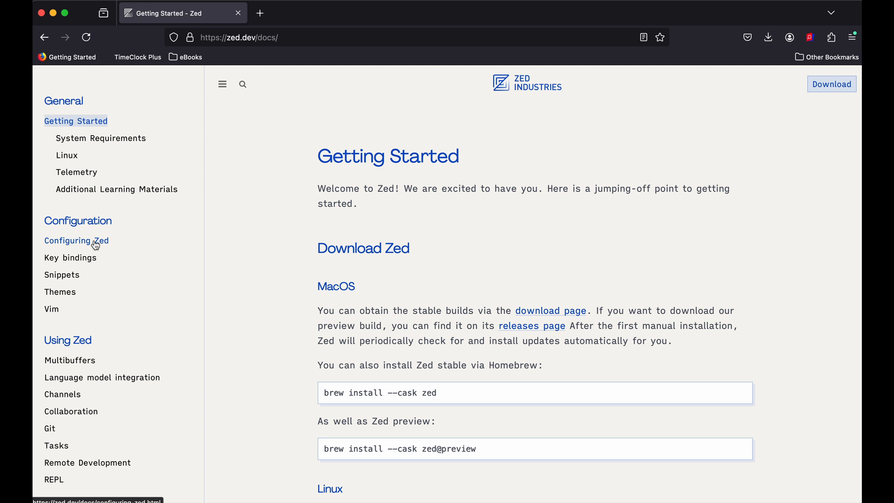
# Browse the Configuring Zed settings reference down past the Autosave options
pyautogui.click(77, 240)
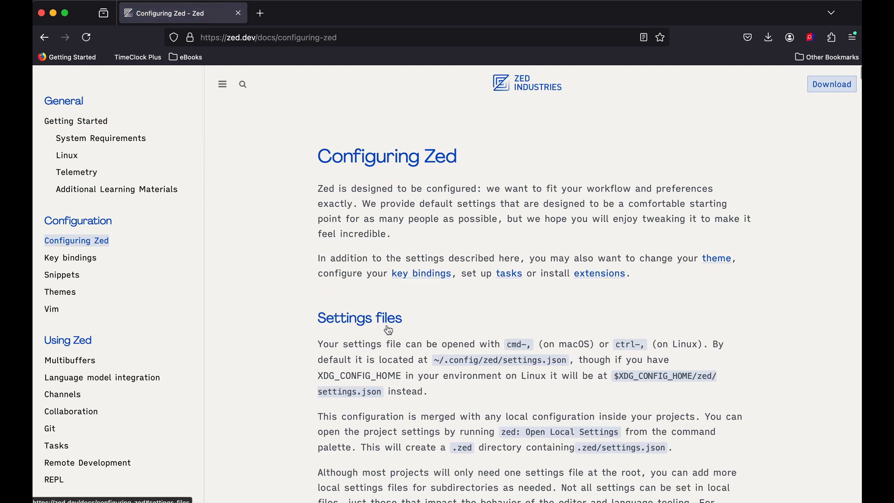
pyautogui.moveTo(248, 236)
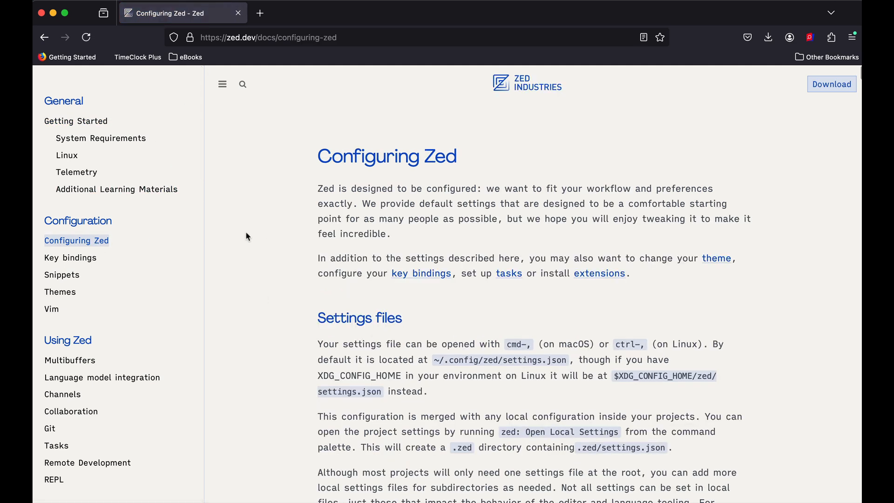
pyautogui.scroll(-3)
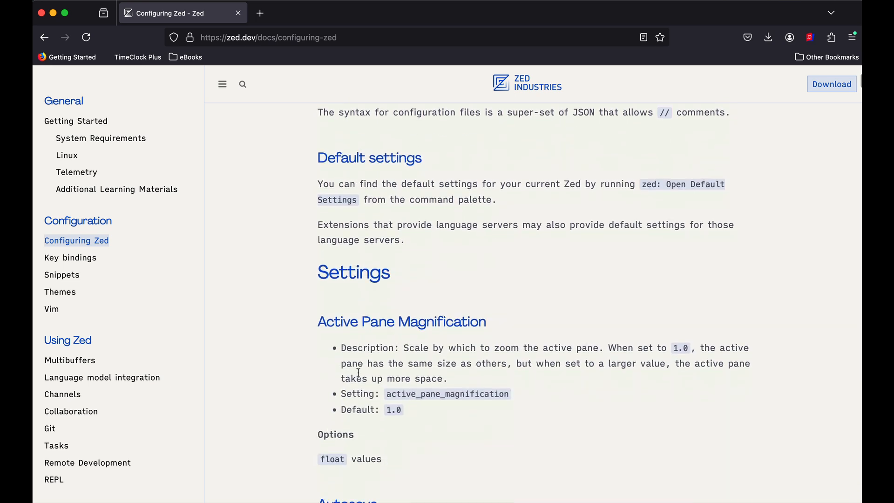
pyautogui.scroll(-3)
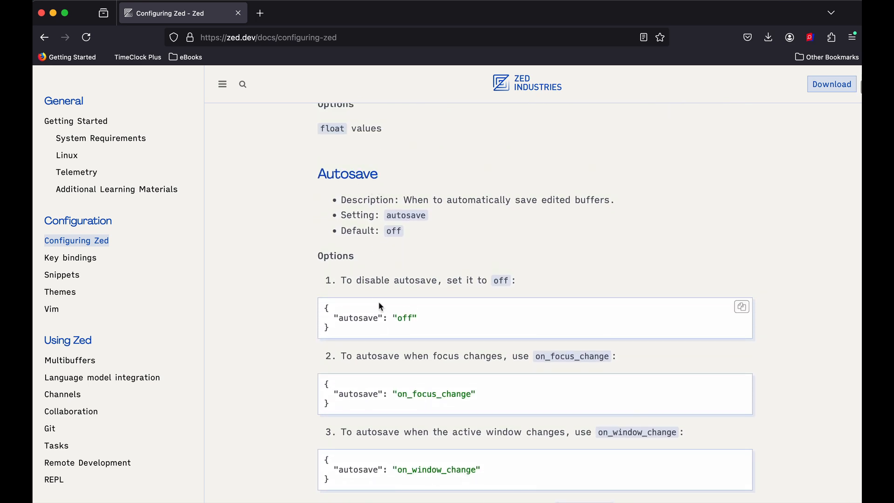
pyautogui.moveTo(413, 412)
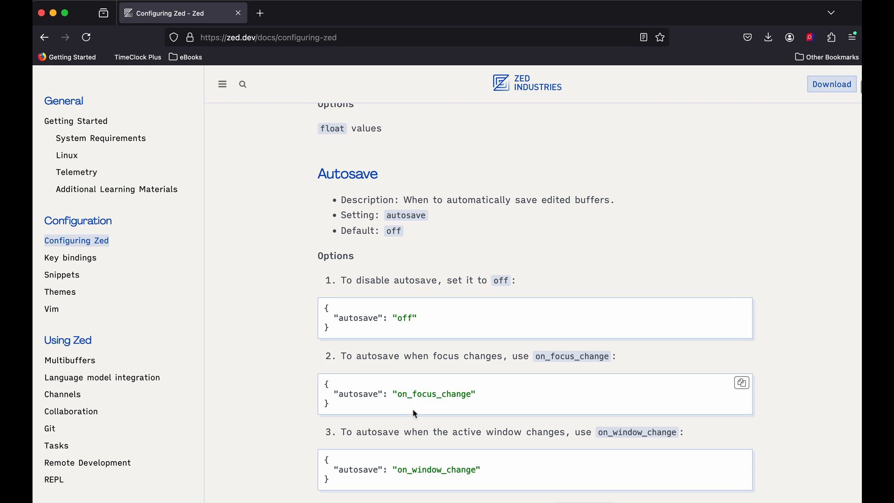
pyautogui.scroll(-3)
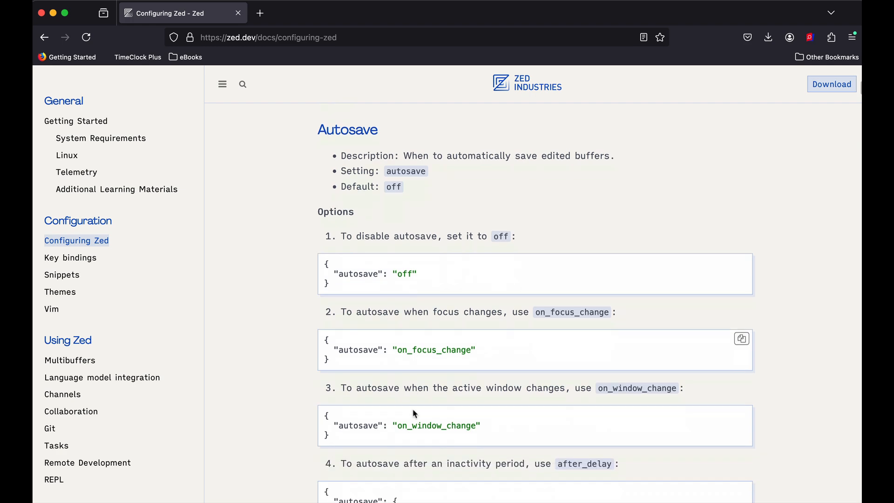
pyautogui.scroll(-3)
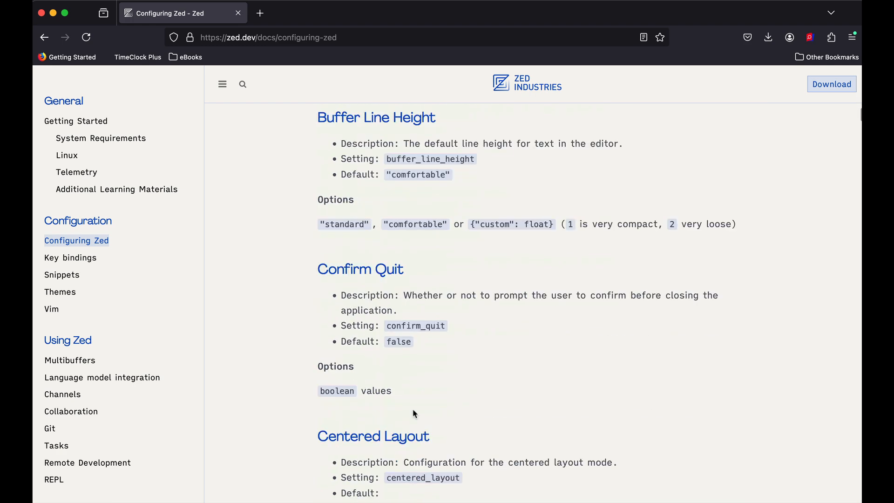
pyautogui.scroll(-3)
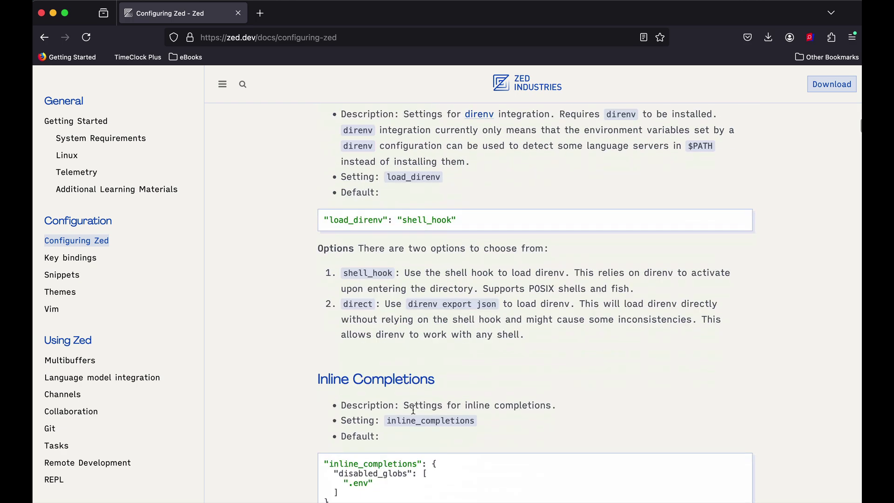
pyautogui.scroll(-3)
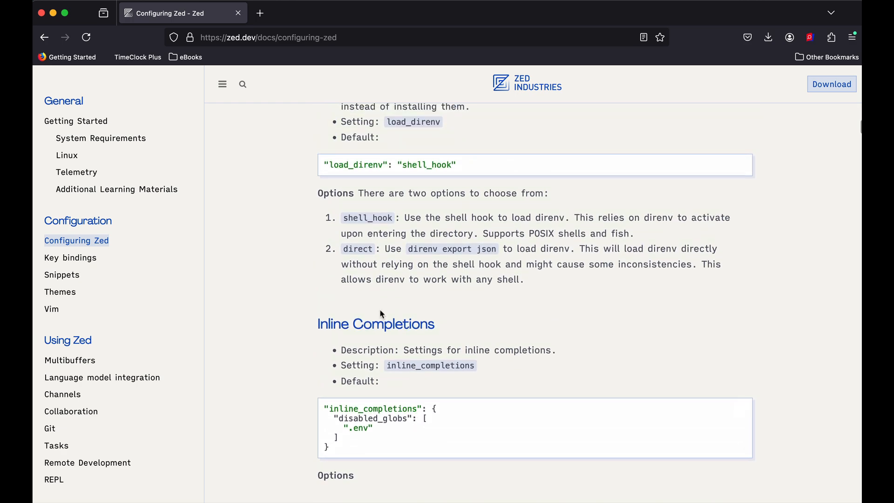
pyautogui.scroll(-3)
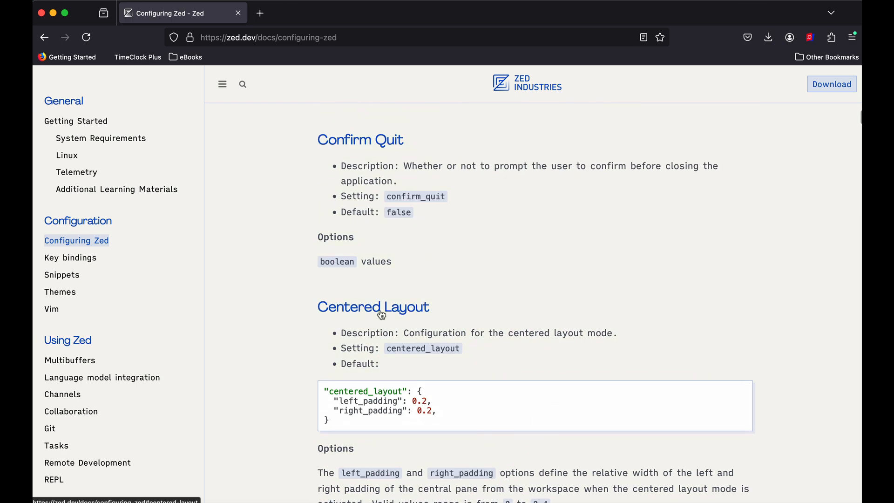
pyautogui.scroll(-3)
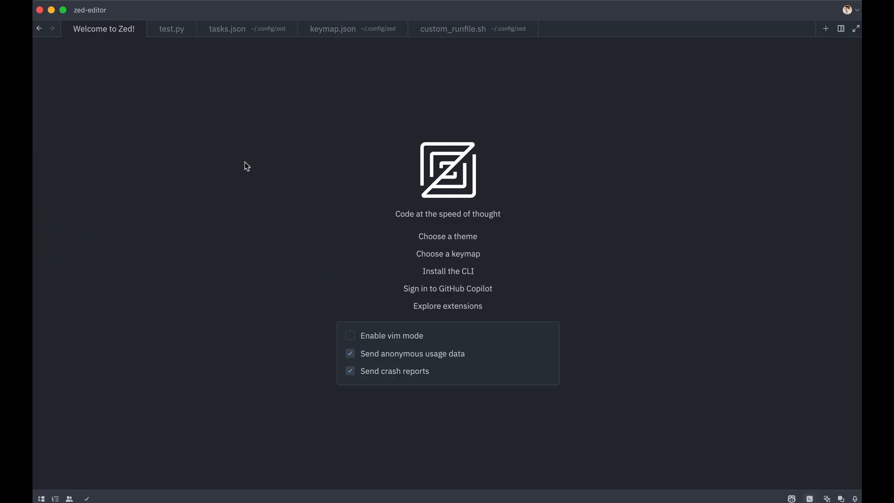
pyautogui.moveTo(244, 188)
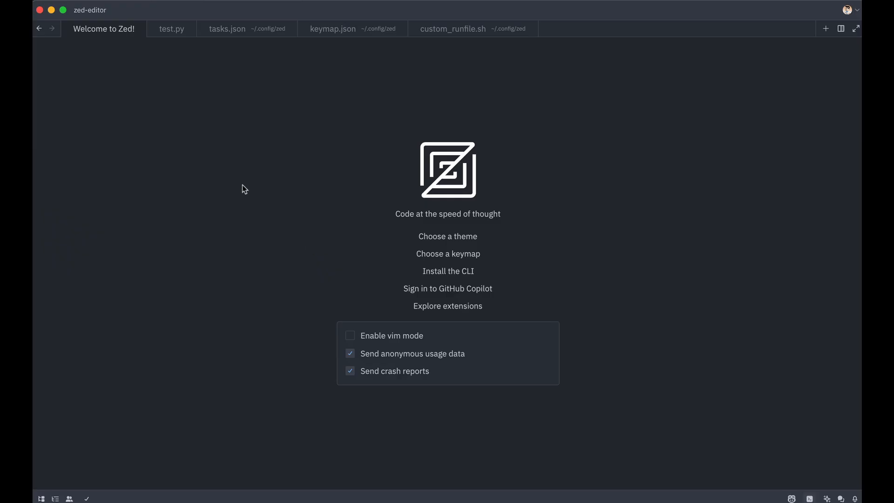
pyautogui.moveTo(480, 156)
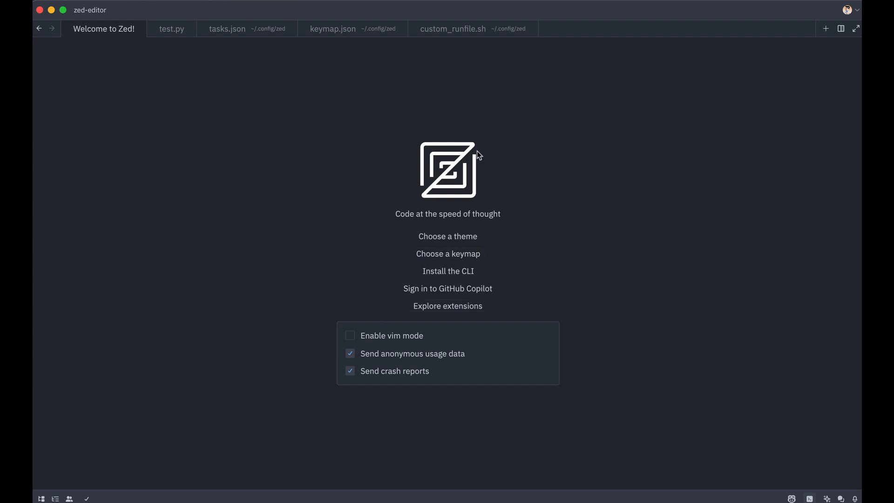
pyautogui.moveTo(383, 304)
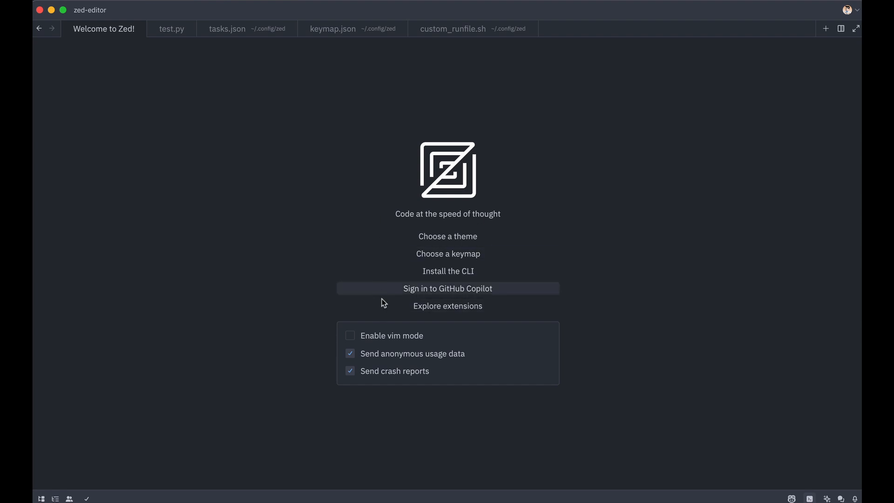
pyautogui.click(447, 237)
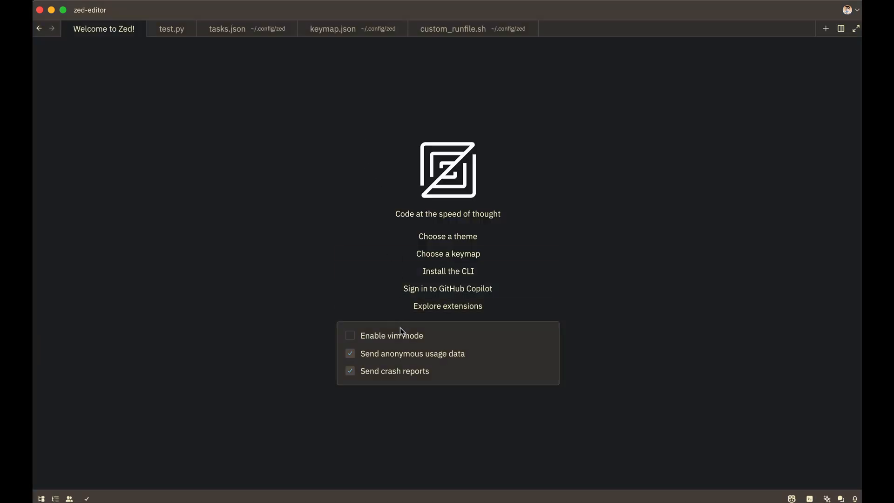
pyautogui.click(447, 236)
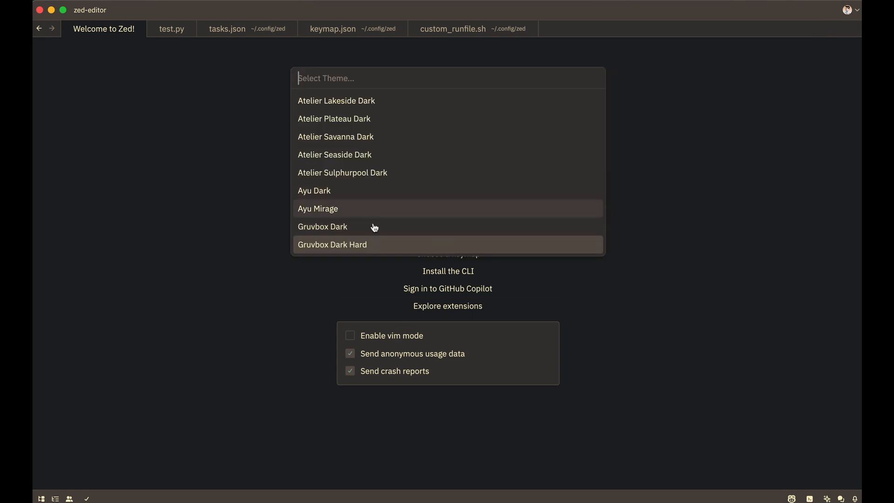
pyautogui.press('Escape')
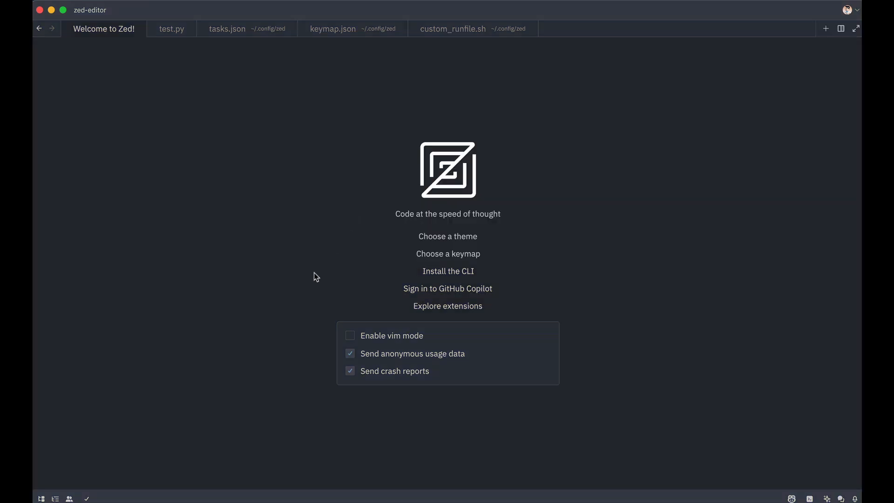
pyautogui.click(447, 254)
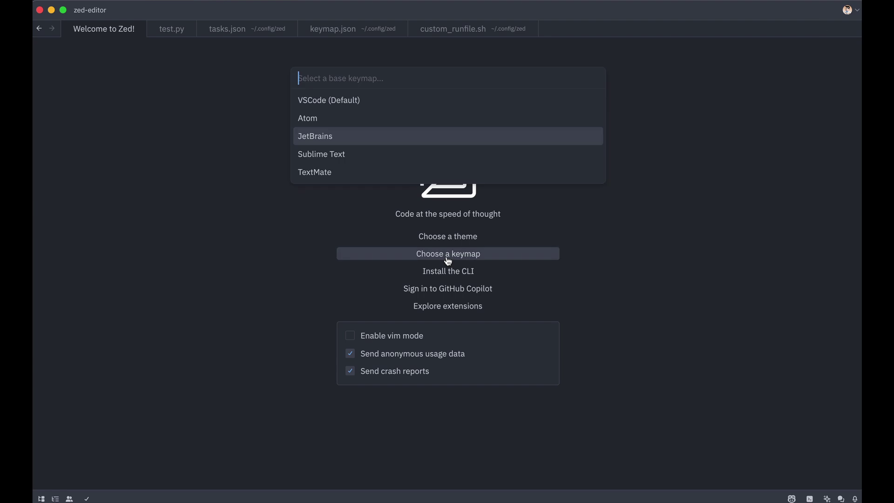
pyautogui.moveTo(358, 176)
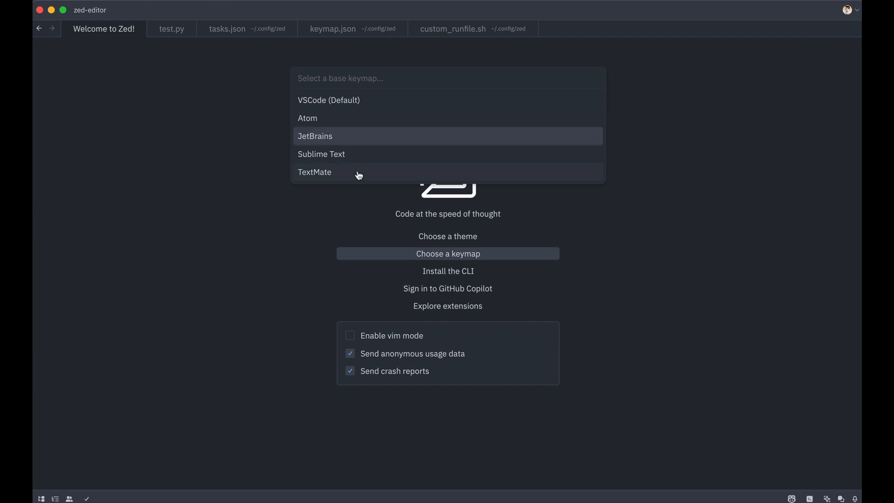
pyautogui.moveTo(339, 107)
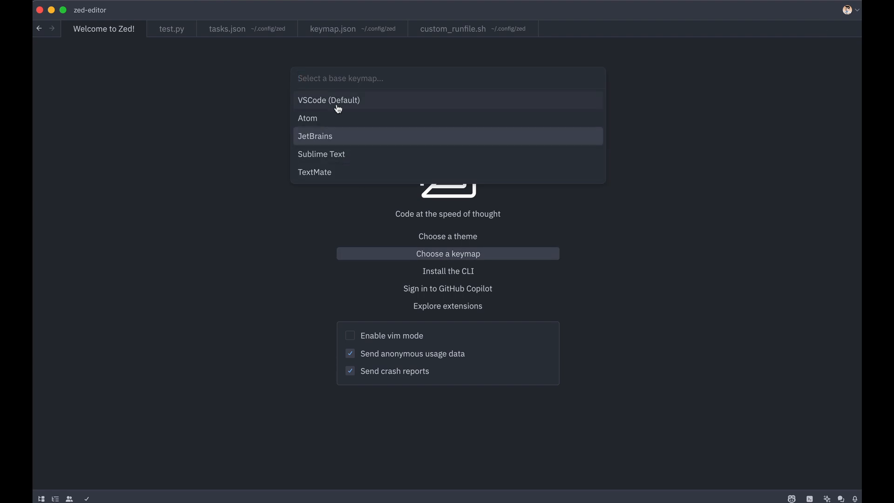
pyautogui.moveTo(343, 141)
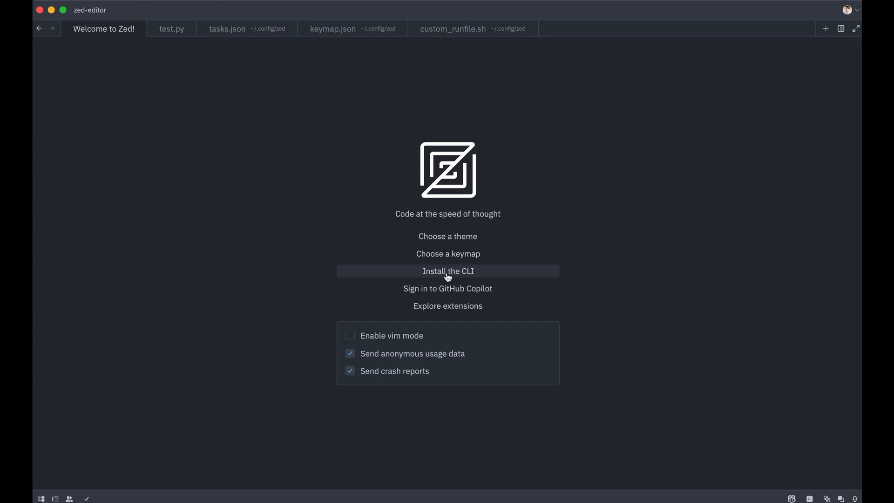
pyautogui.moveTo(454, 298)
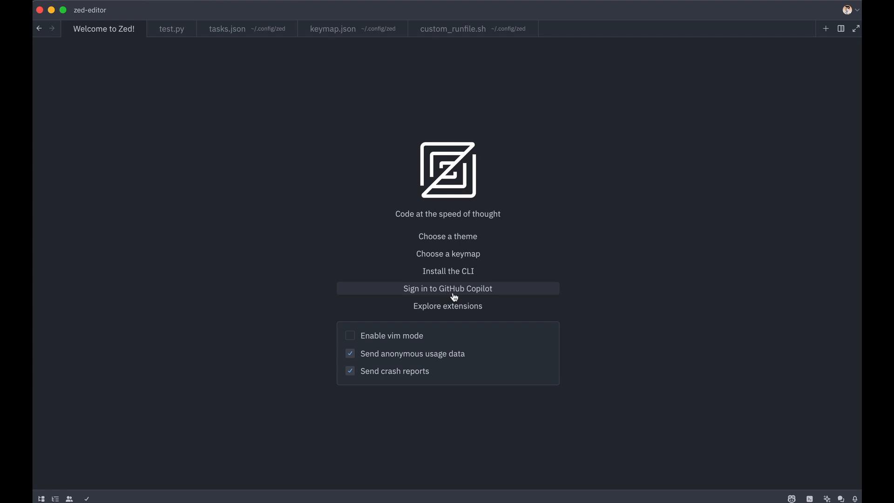
pyautogui.moveTo(424, 289)
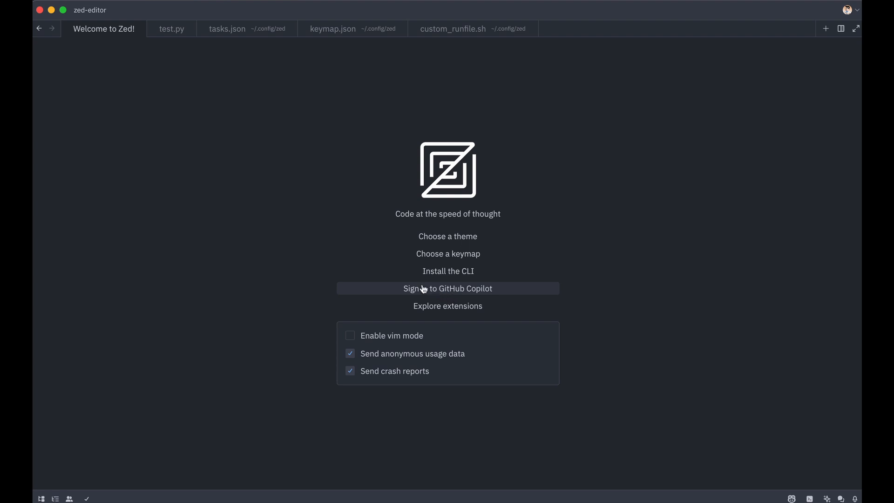
pyautogui.moveTo(366, 302)
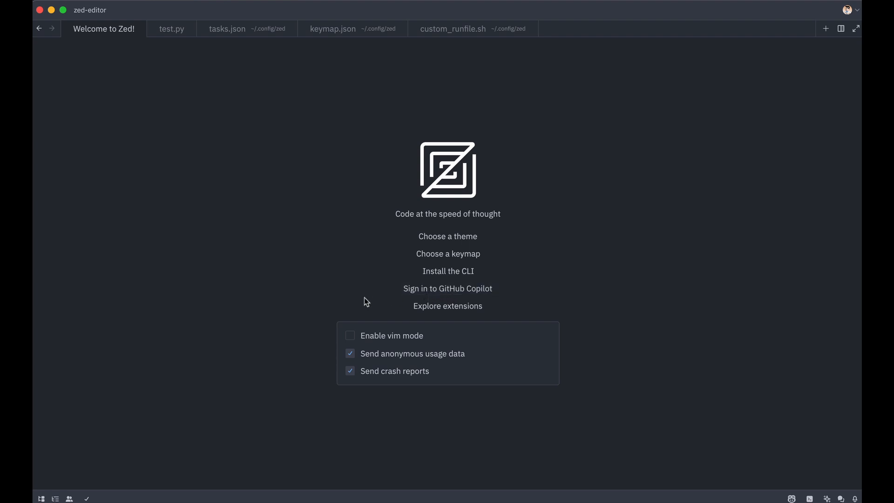
pyautogui.moveTo(456, 315)
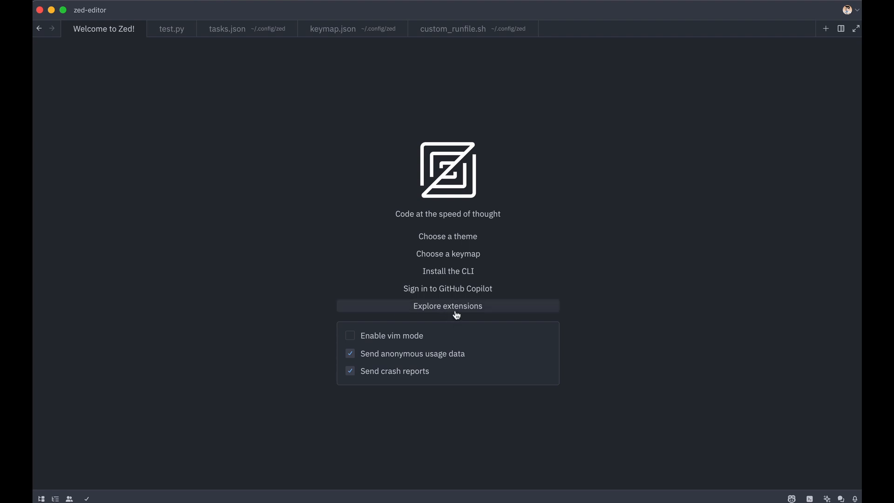
pyautogui.moveTo(395, 344)
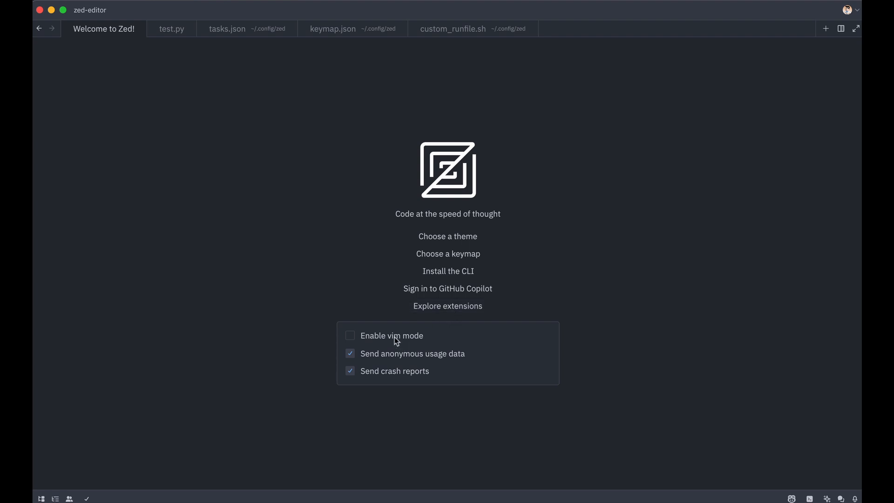
pyautogui.moveTo(310, 268)
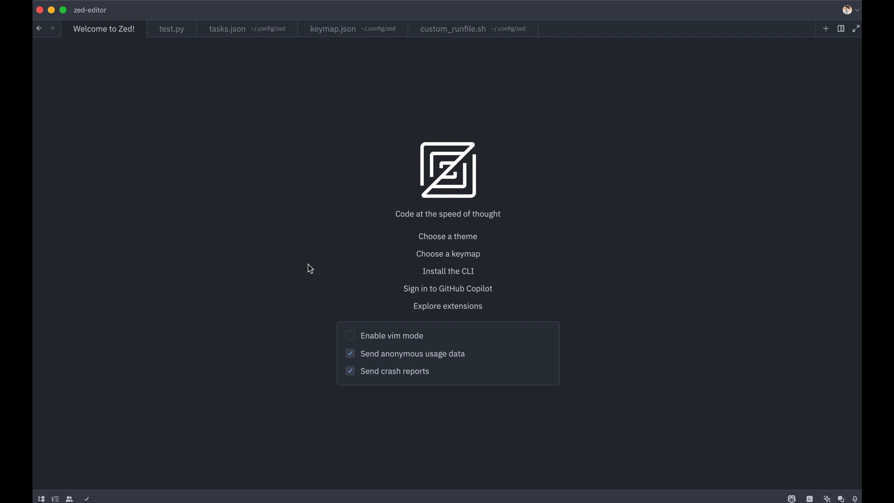
pyautogui.moveTo(168, 44)
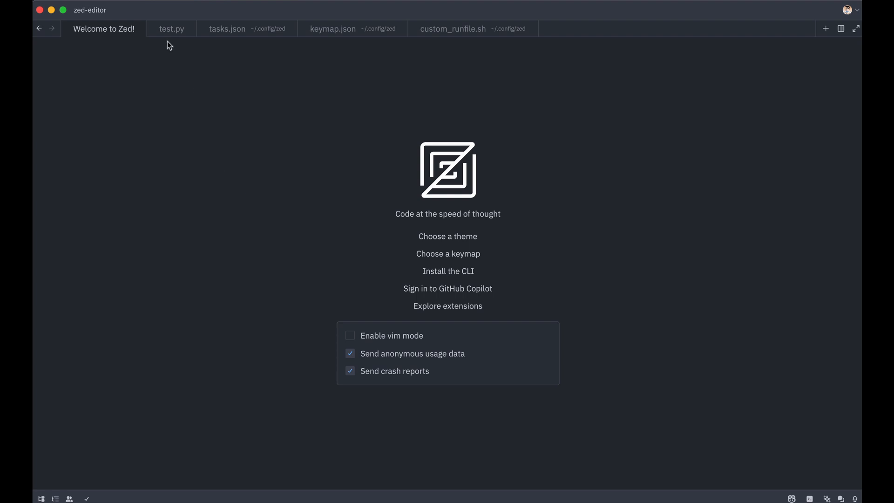
pyautogui.moveTo(220, 34)
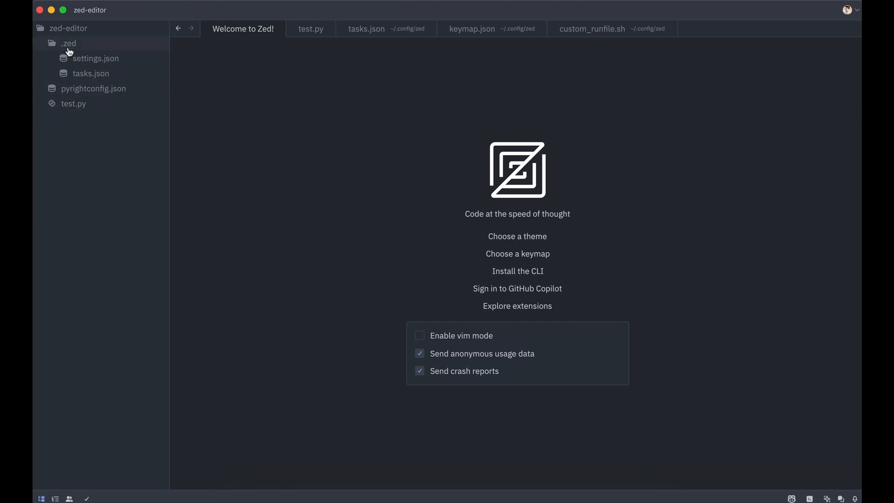
pyautogui.moveTo(69, 47)
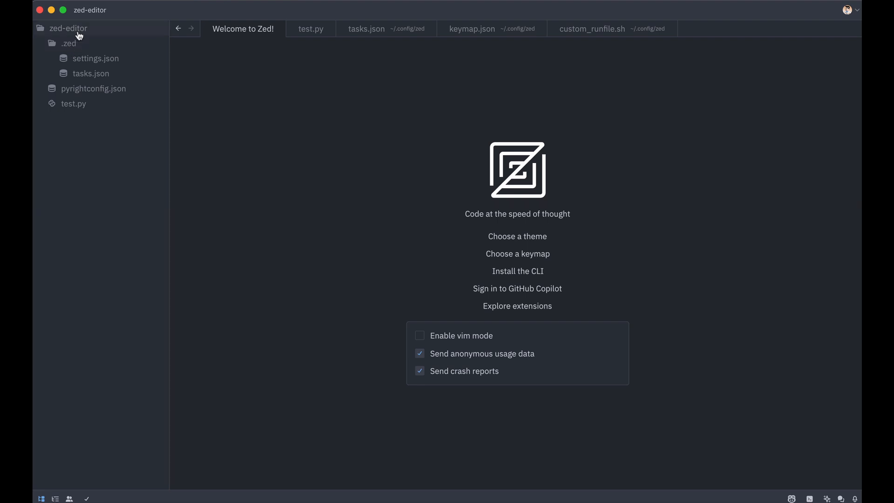
# Bring up the context menu of the zed-editor project root in the file tree
pyautogui.rightClick(70, 28)
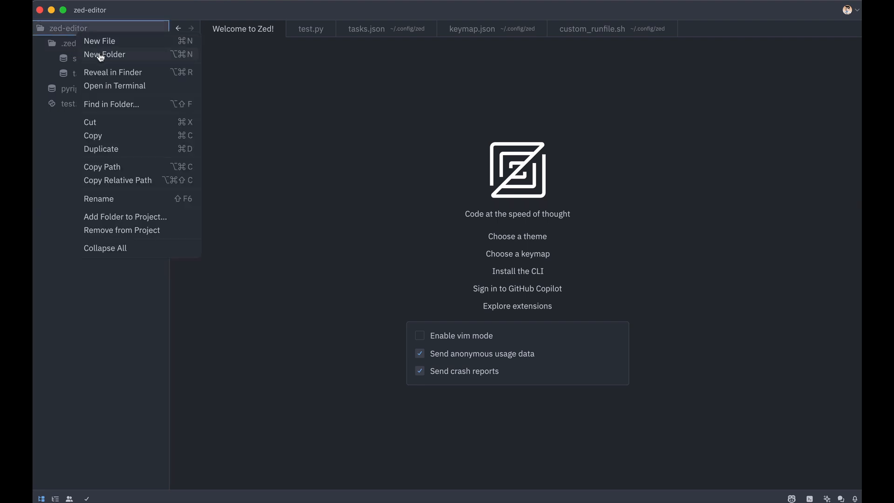
pyautogui.moveTo(63, 150)
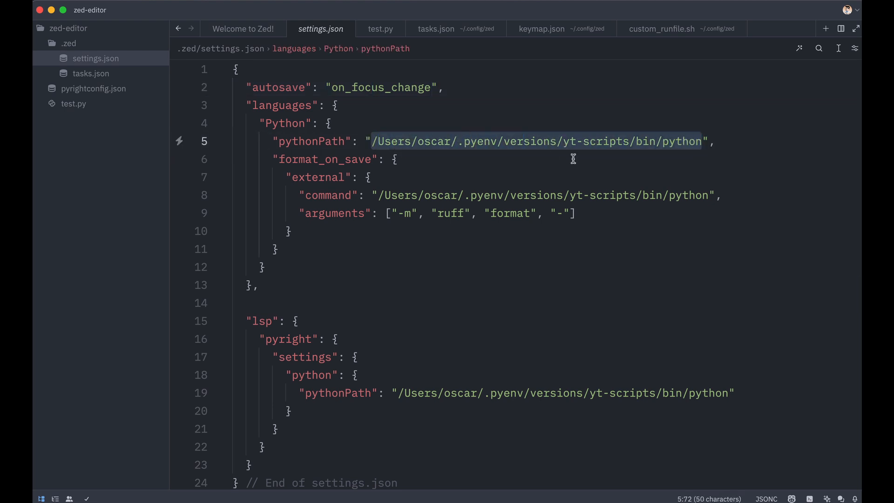
pyautogui.moveTo(531, 144)
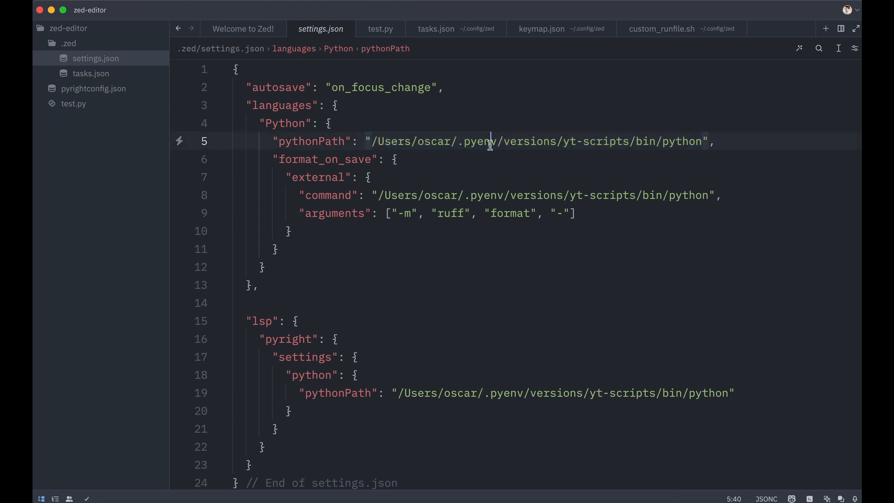
# Review the yt-scripts pythonPath and ruff format-on-save command in .zed/settings.json
pyautogui.doubleClick(607, 142)
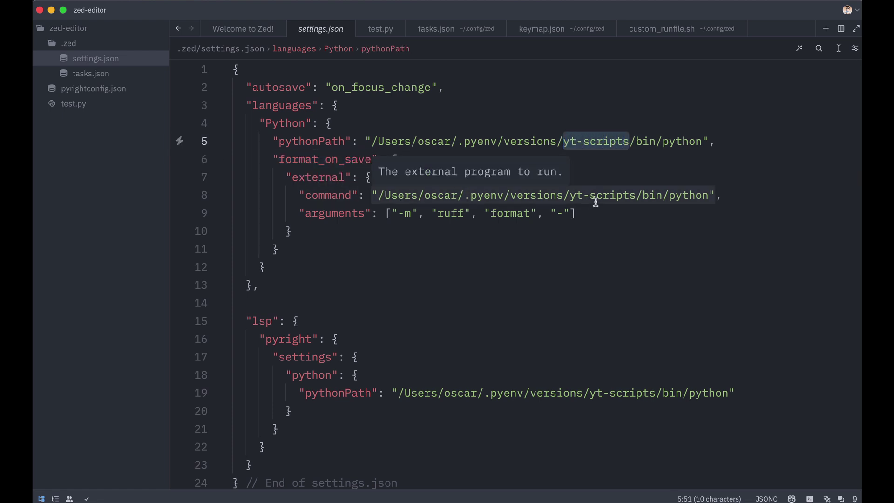
pyautogui.moveTo(388, 213)
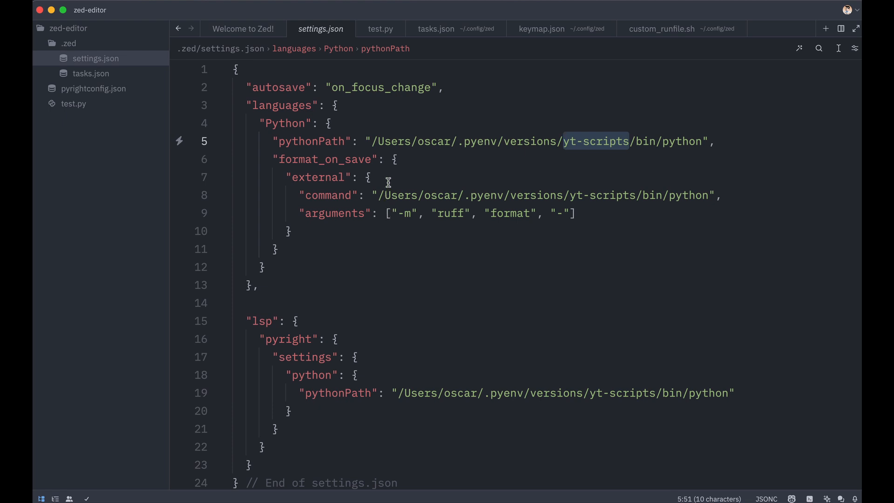
pyautogui.click(370, 87)
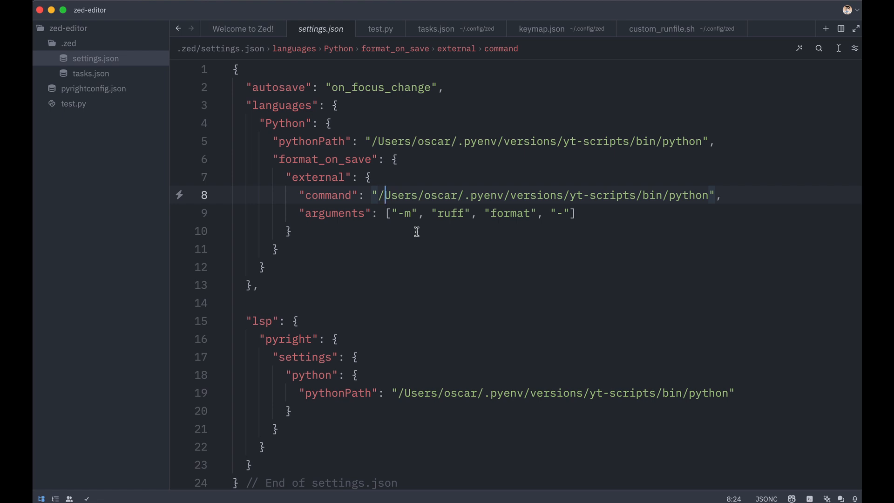
pyautogui.moveTo(485, 229)
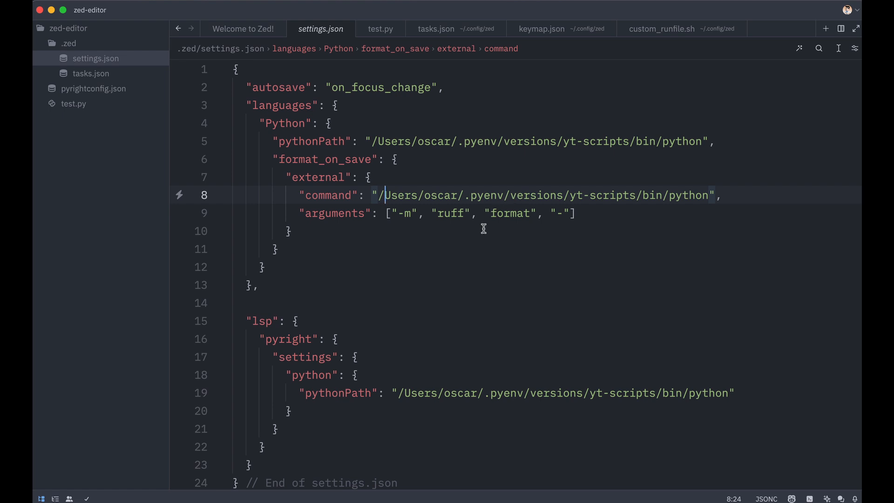
pyautogui.moveTo(458, 334)
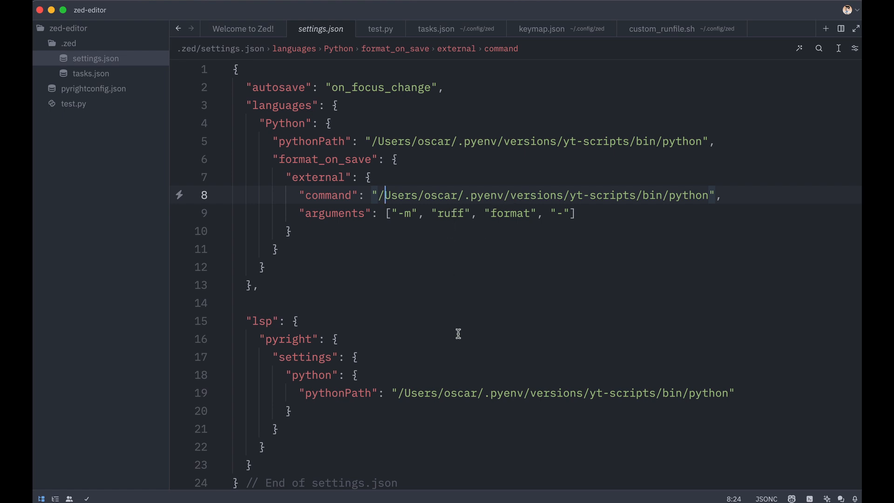
pyautogui.scroll(-3)
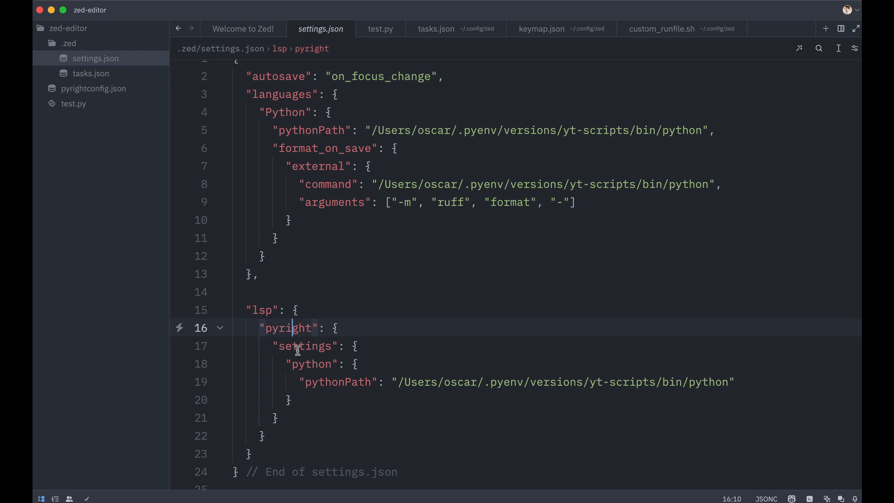
pyautogui.moveTo(302, 366)
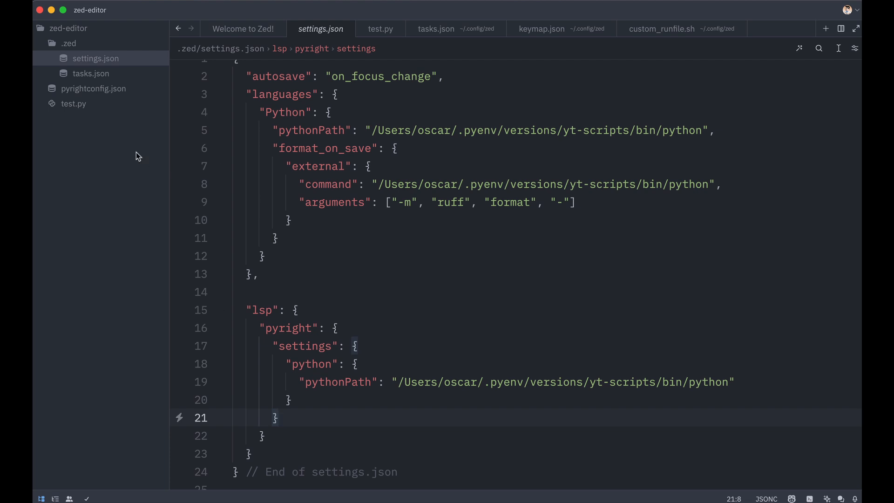
# View pyrightconfig.json and highlight its venvPath directory value
pyautogui.click(93, 89)
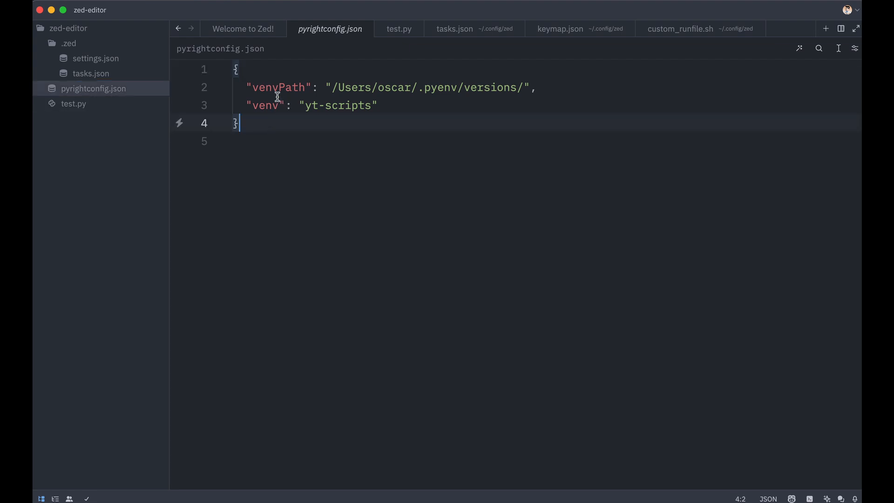
pyautogui.moveTo(324, 88)
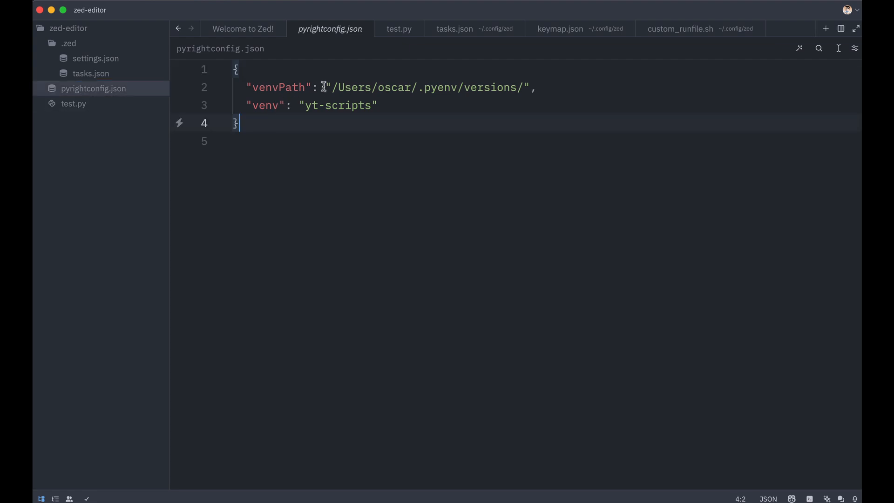
pyautogui.moveTo(273, 119)
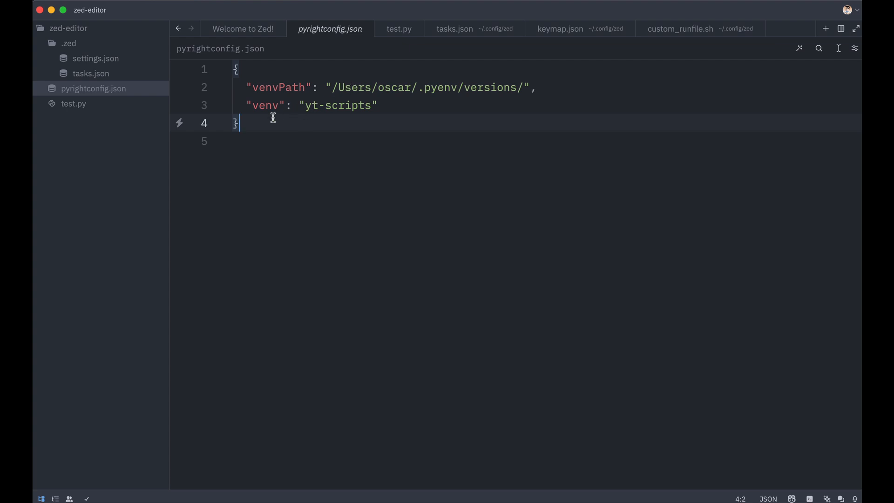
pyautogui.moveTo(266, 106)
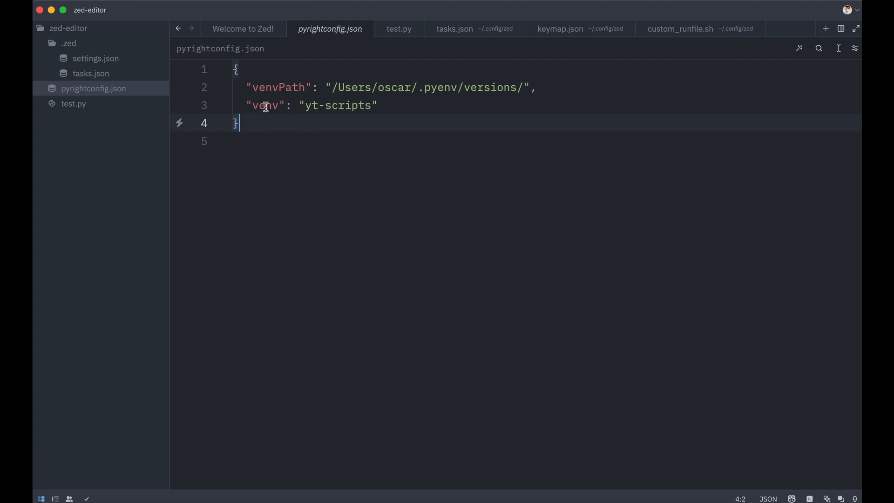
pyautogui.doubleClick(279, 88)
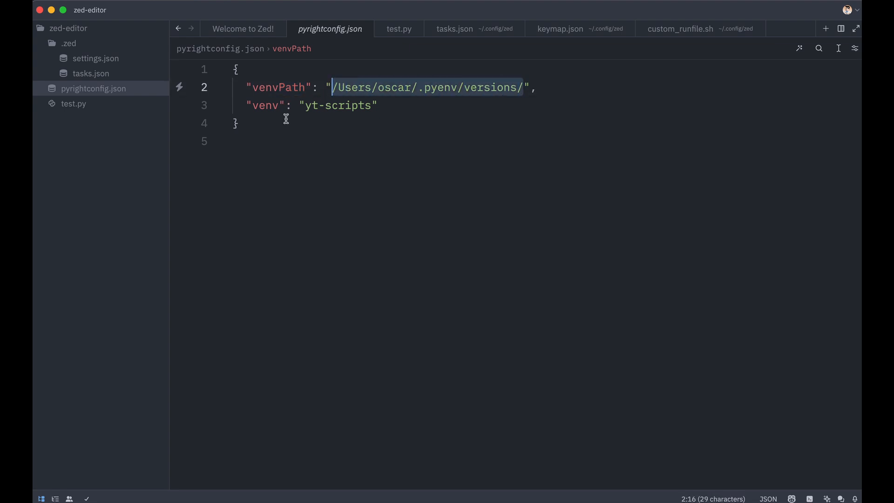
pyautogui.moveTo(272, 105)
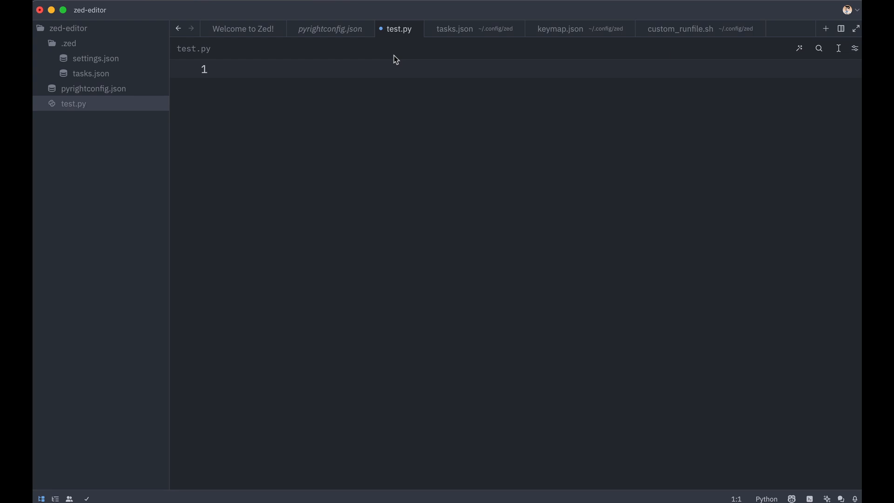
pyautogui.moveTo(383, 31)
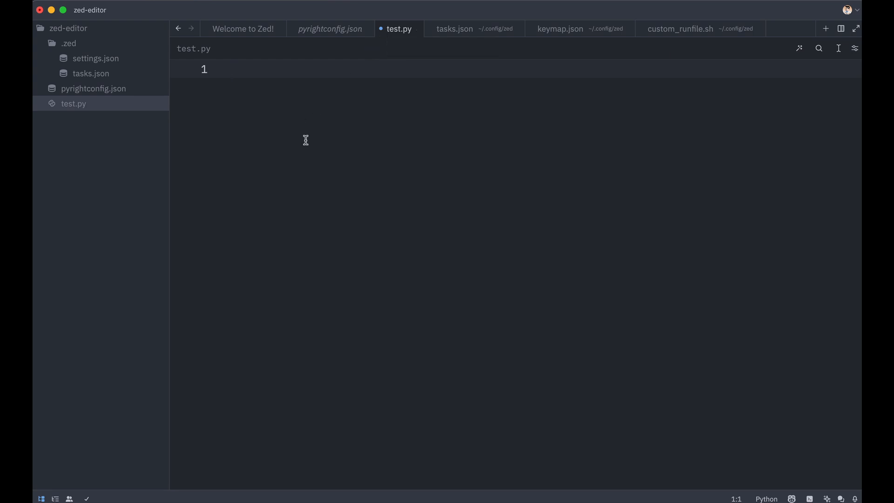
# Write print(1,2,3,4,5) in test.py and let switching tabs autosave it
pyautogui.write('print()')
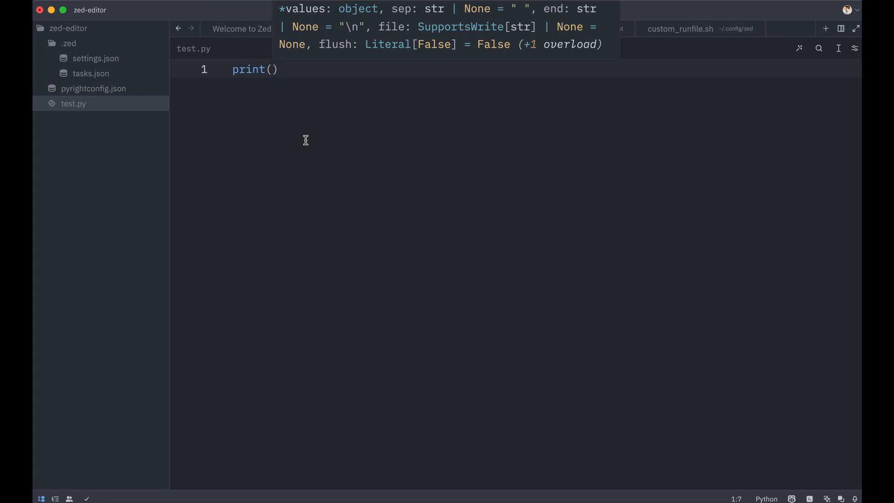
pyautogui.write('1,2,3,4,5')
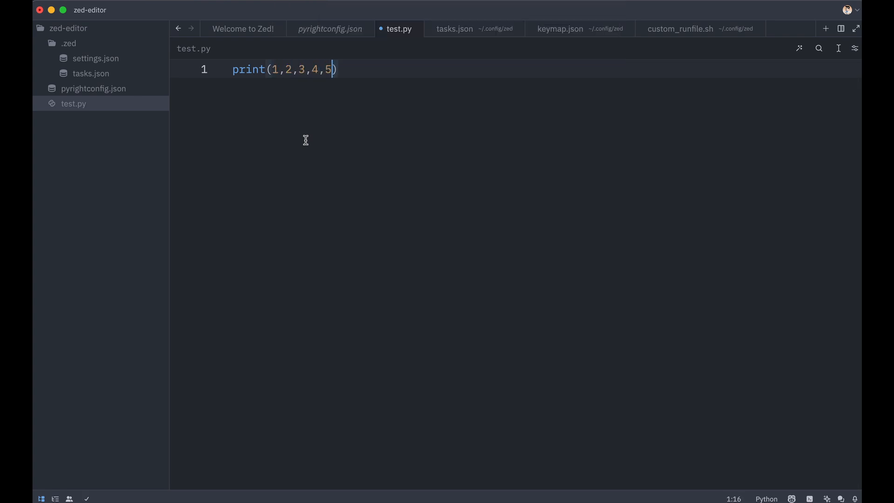
pyautogui.moveTo(327, 69)
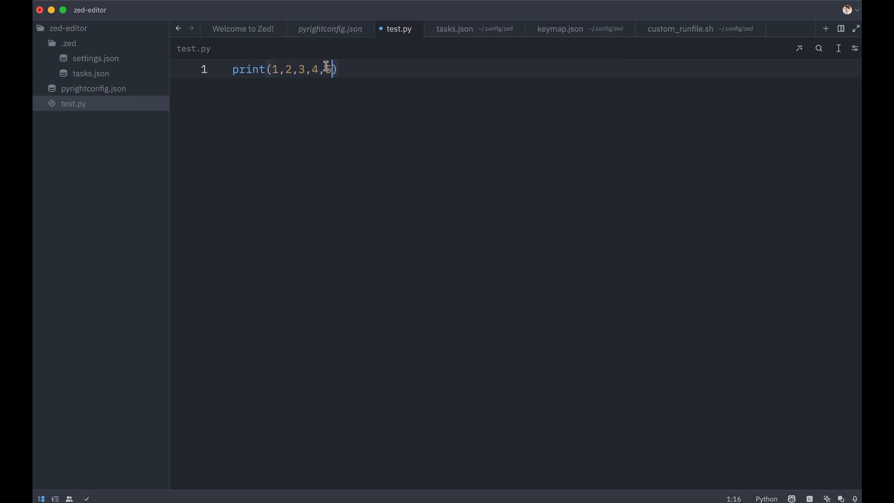
pyautogui.moveTo(324, 33)
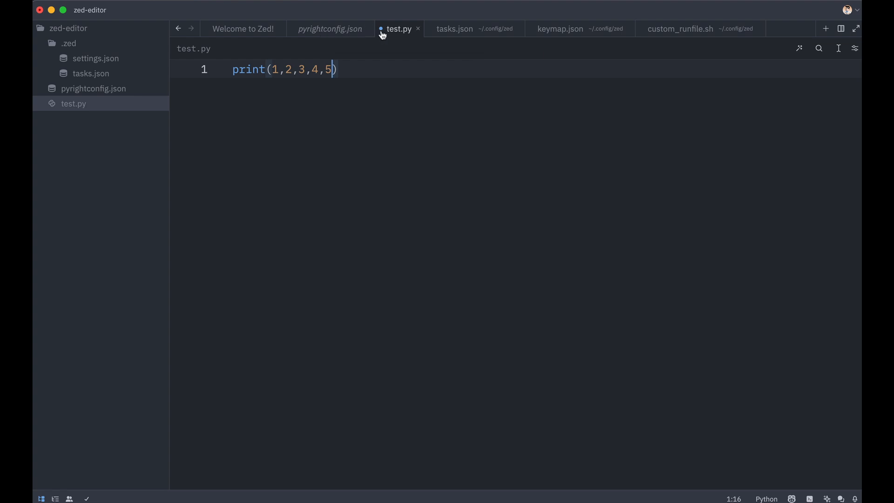
pyautogui.click(330, 29)
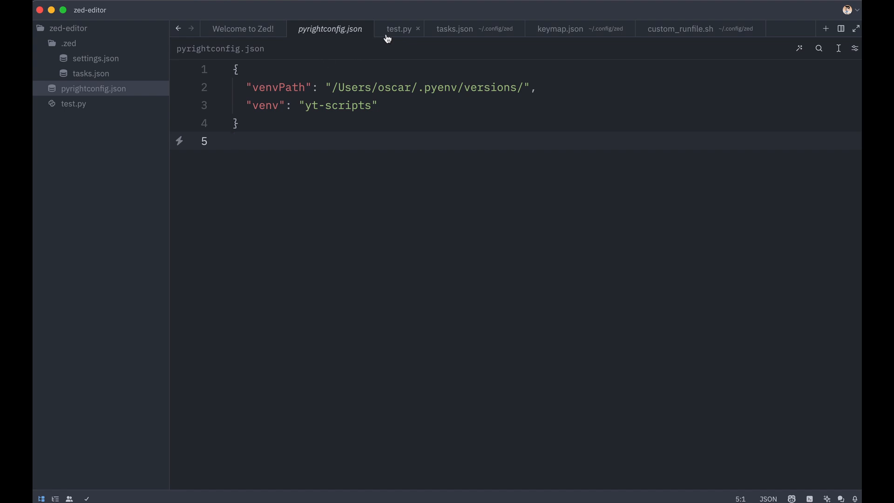
pyautogui.click(398, 29)
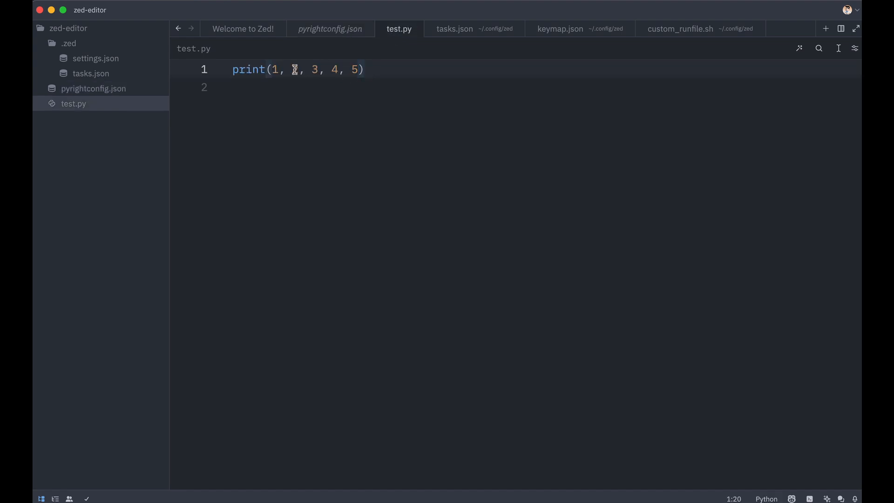
# Break the print call across lines and watch format-on-save collapse it back to one line
pyautogui.press('Enter')
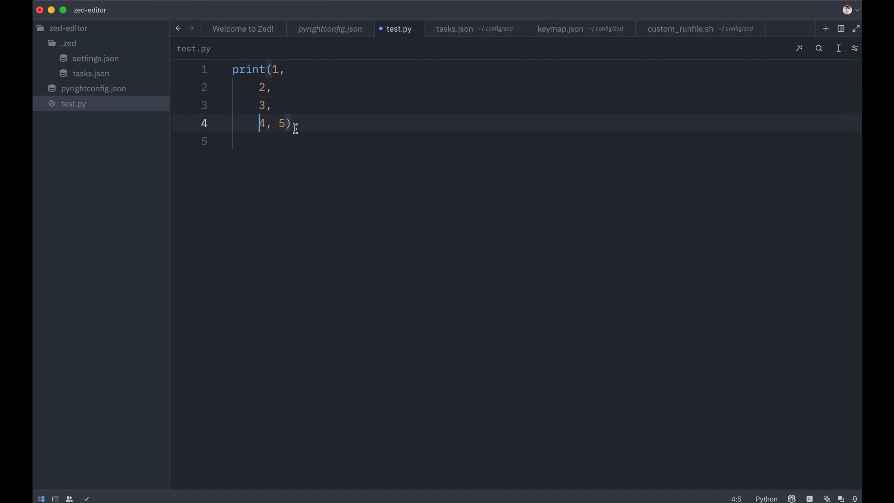
pyautogui.press('Enter')
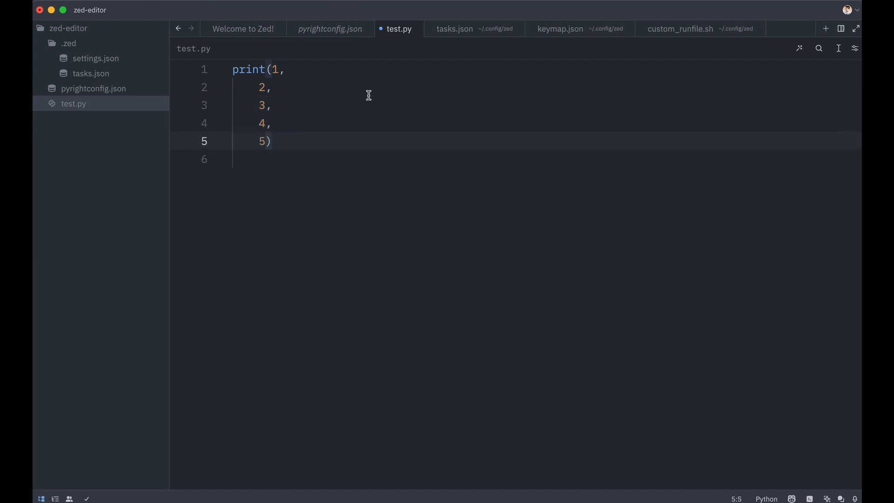
pyautogui.moveTo(386, 44)
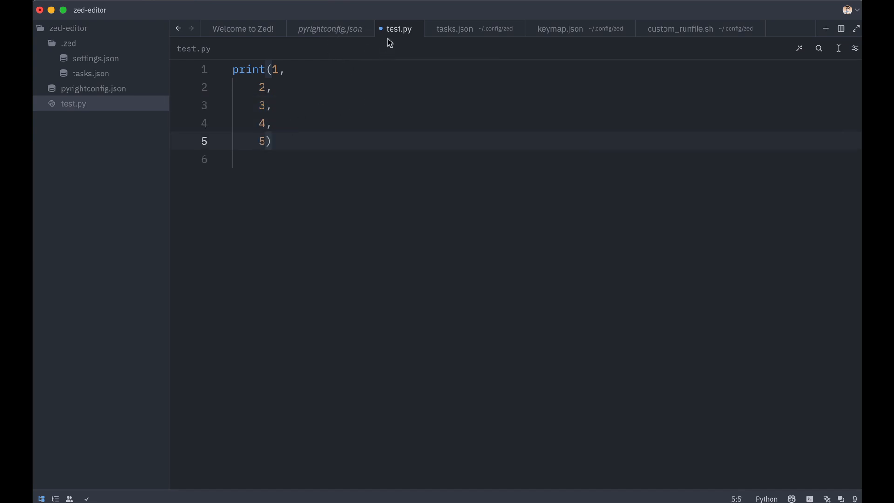
pyautogui.click(329, 28)
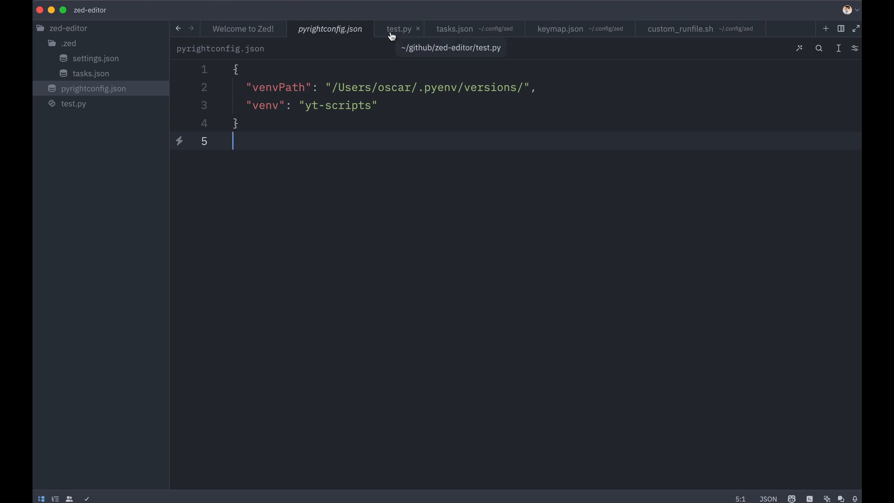
pyautogui.click(396, 28)
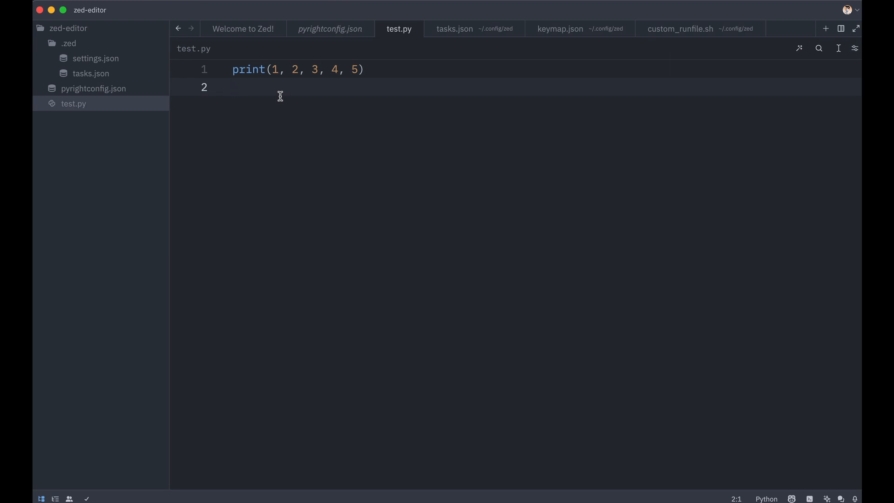
pyautogui.moveTo(310, 49)
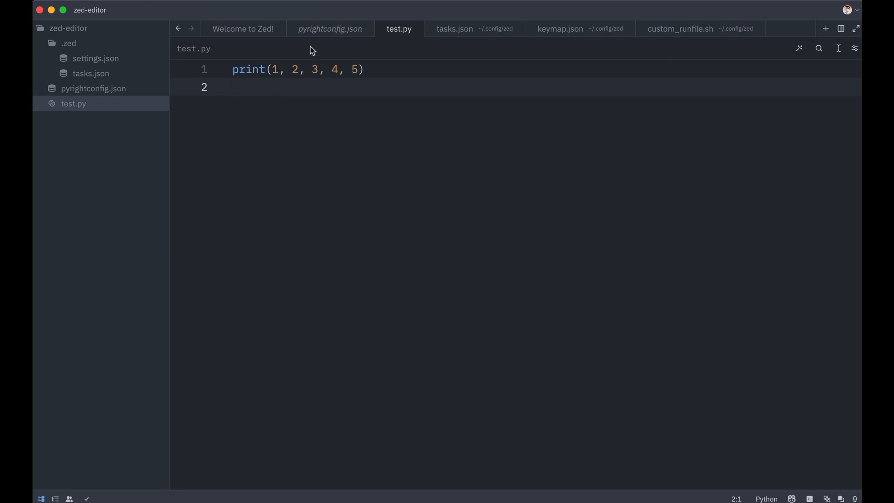
pyautogui.moveTo(327, 36)
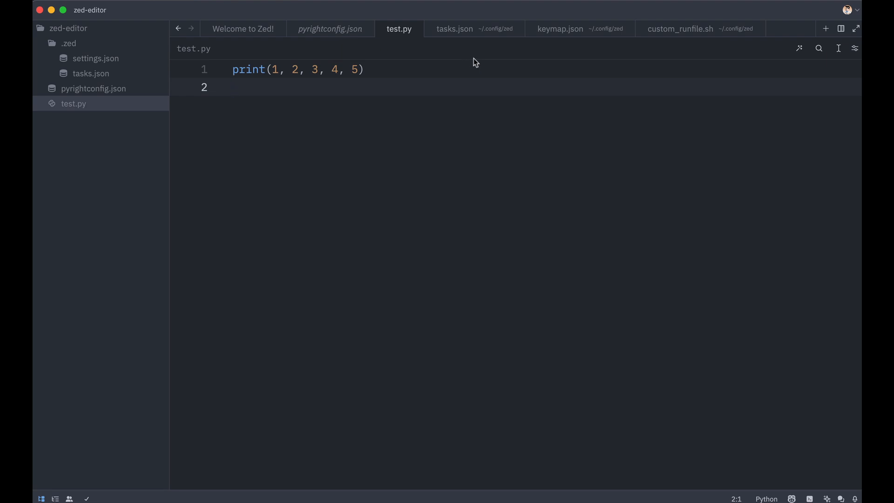
pyautogui.click(95, 58)
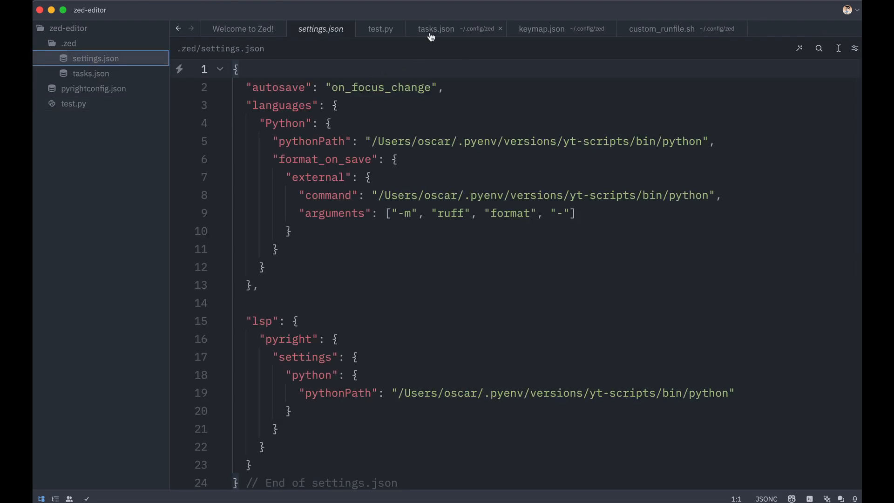
# Move the built-in terminal's shell into ~/github/zed-editor beneath test.py
pyautogui.click(380, 28)
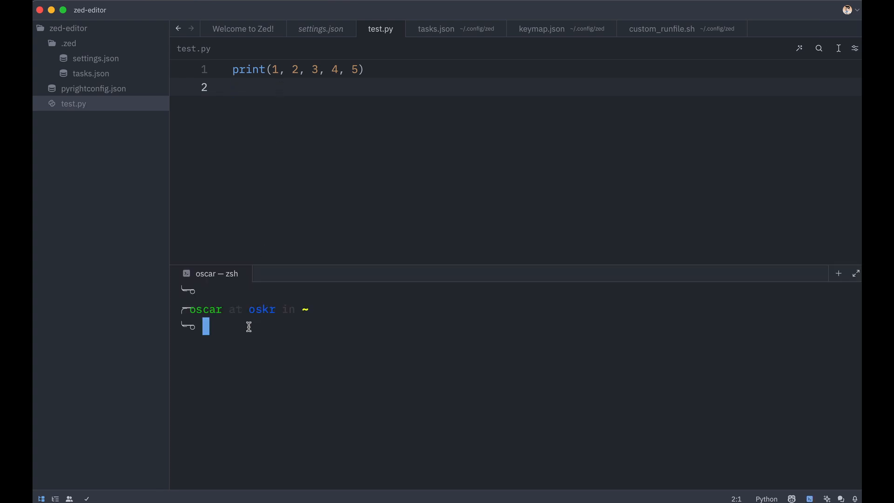
pyautogui.moveTo(236, 327)
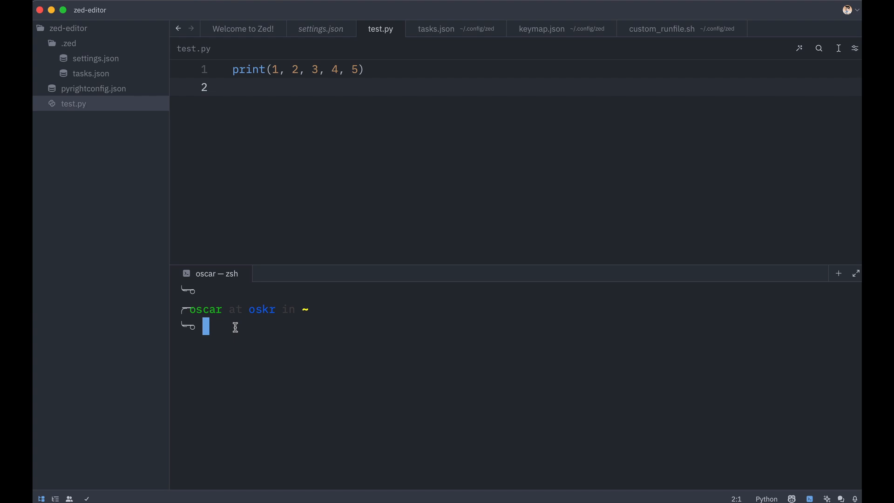
pyautogui.write('cd')
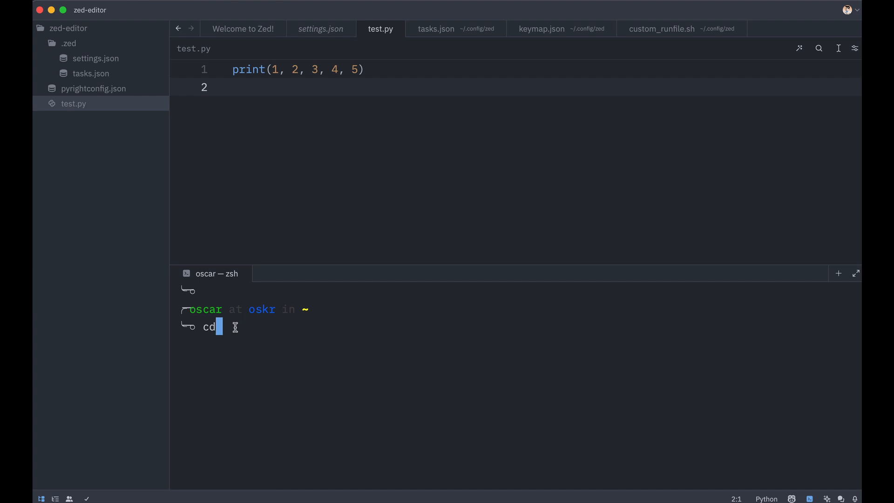
pyautogui.write('~/github/zed-editor')
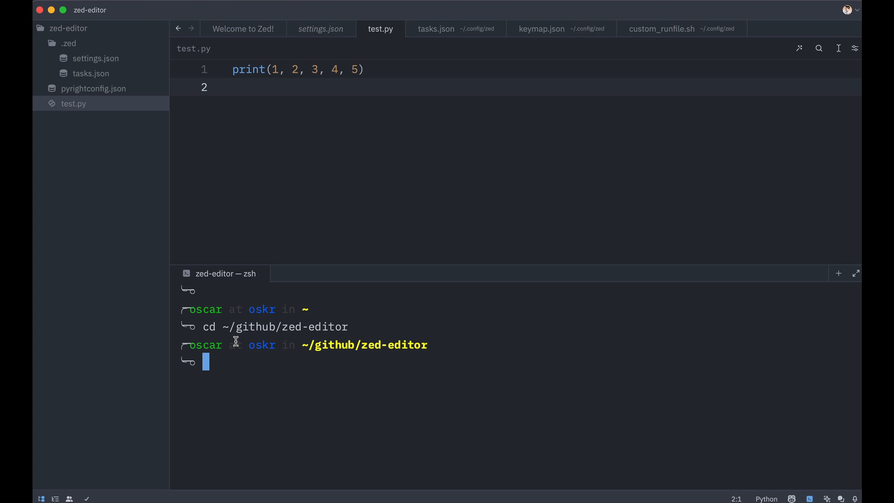
pyautogui.moveTo(271, 144)
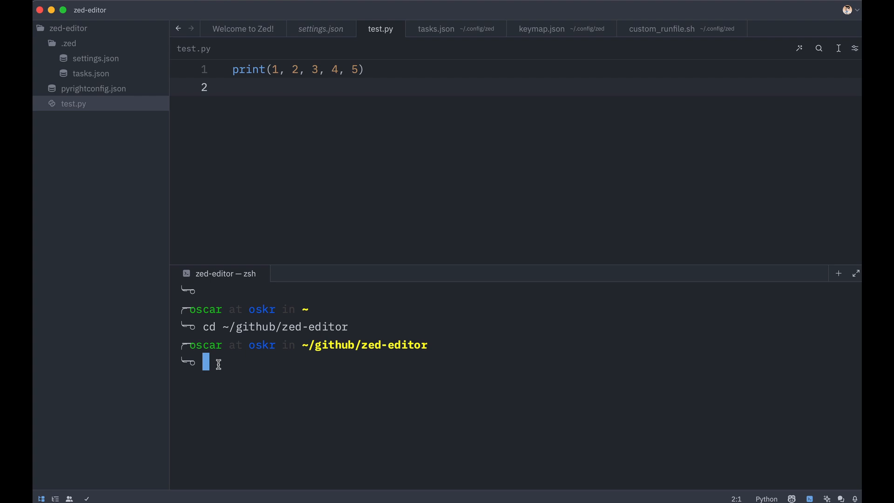
# Activate the yt-scripts pyenv environment and run python test.py, printing 1 2 3 4 5
pyautogui.write('p')
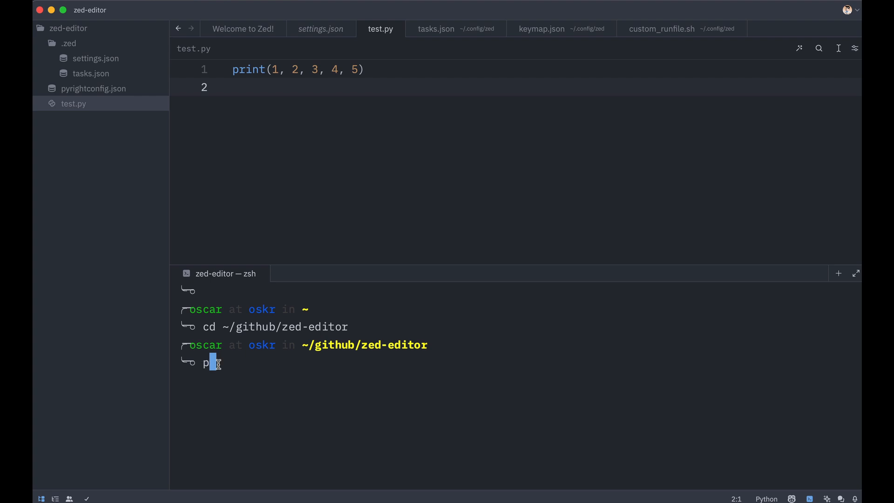
pyautogui.write('yenv a')
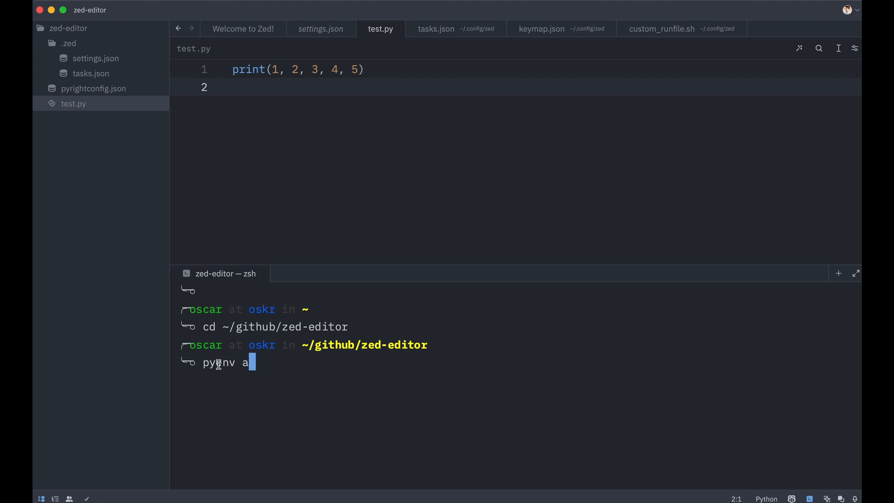
pyautogui.write('ctivate yt-scripts')
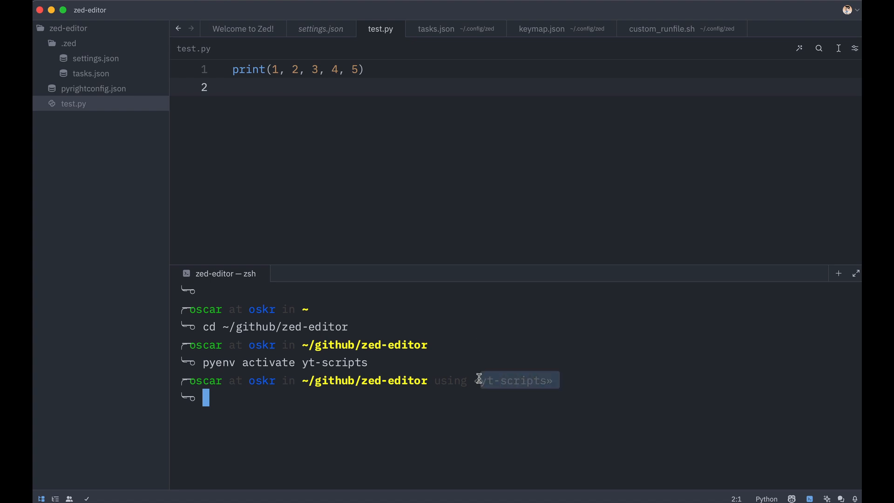
pyautogui.write('p')
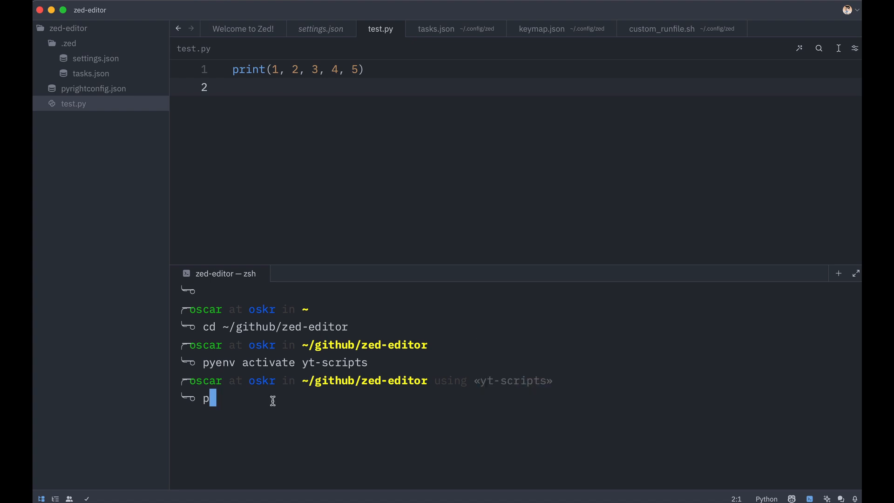
pyautogui.write('ython')
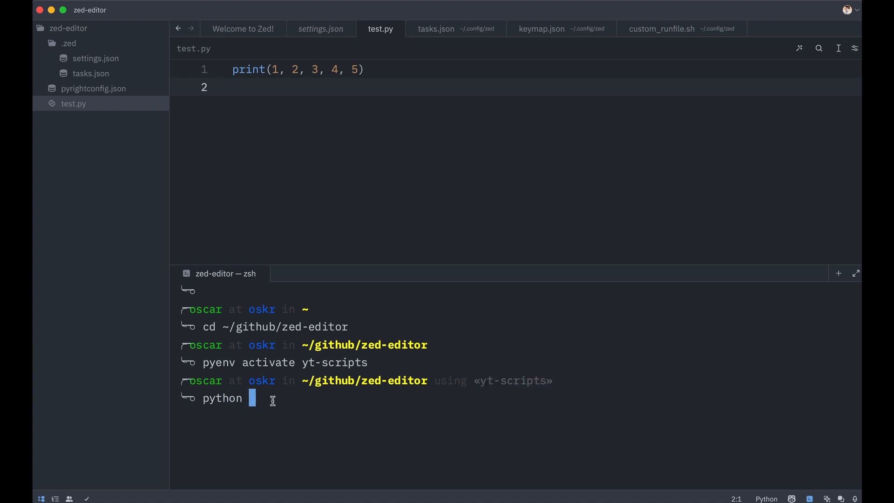
pyautogui.write('test.py')
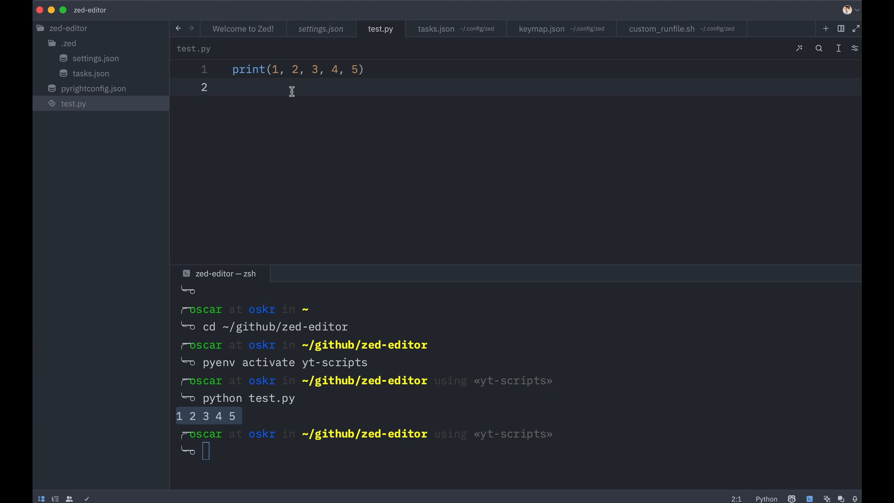
pyautogui.moveTo(272, 259)
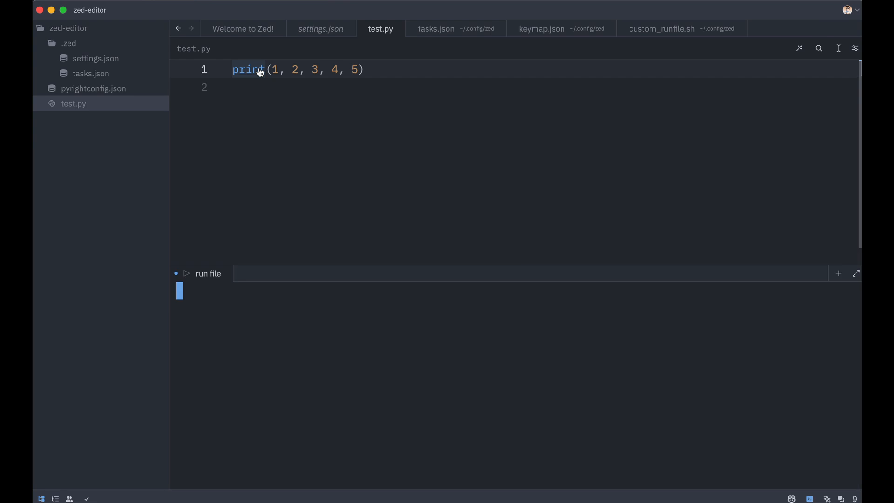
# Launch the run file task on test.py with cmd-r, then view custom_runfile.sh
pyautogui.click(186, 274)
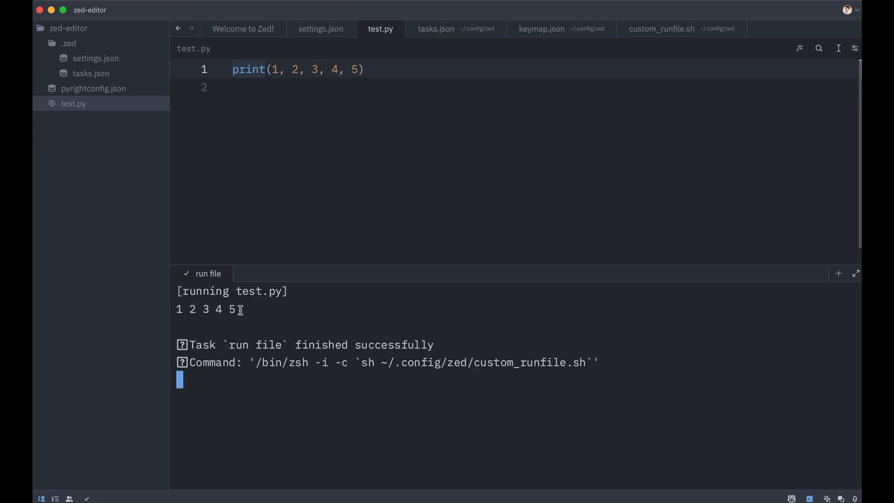
pyautogui.moveTo(177, 309); pyautogui.dragTo(239, 309)
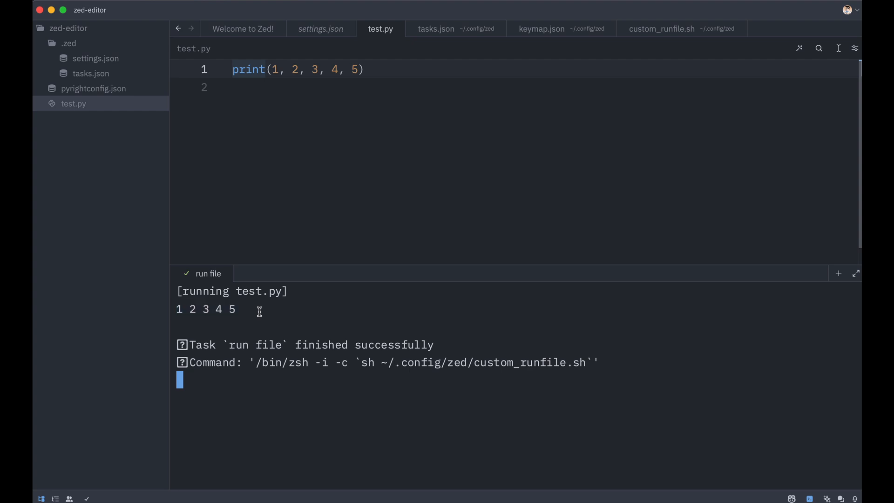
pyautogui.moveTo(337, 264)
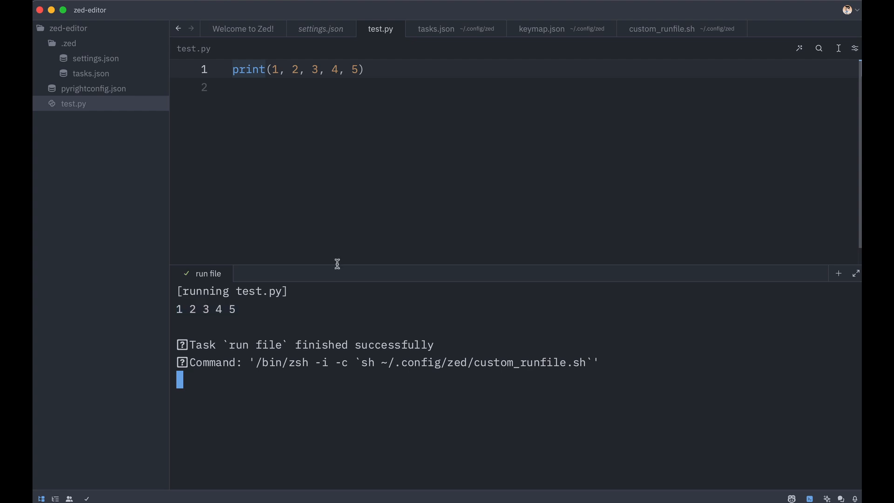
pyautogui.moveTo(648, 64)
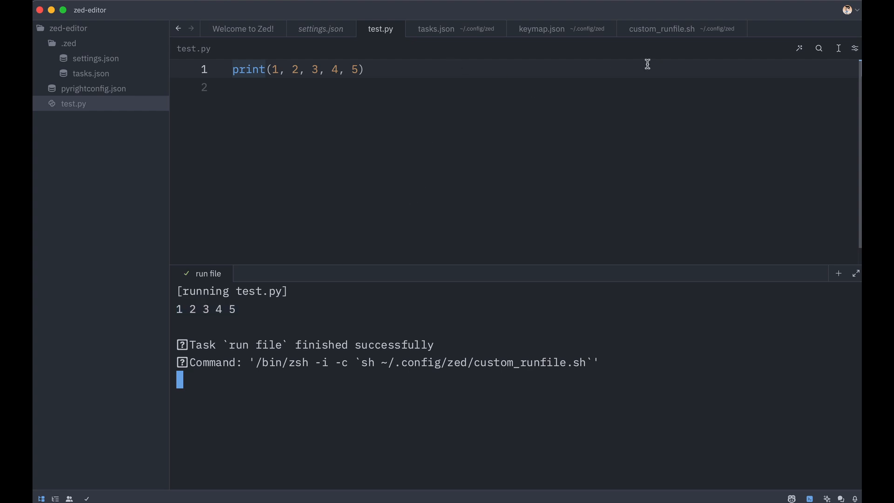
pyautogui.moveTo(673, 44)
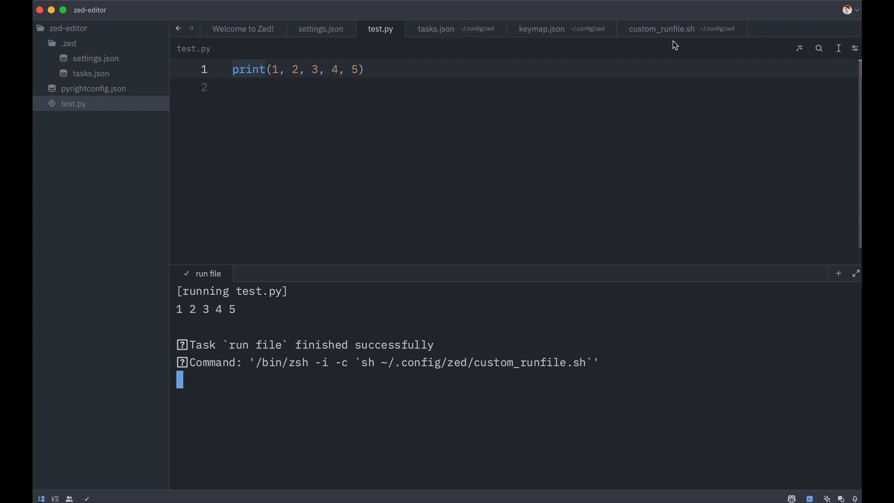
pyautogui.click(662, 28)
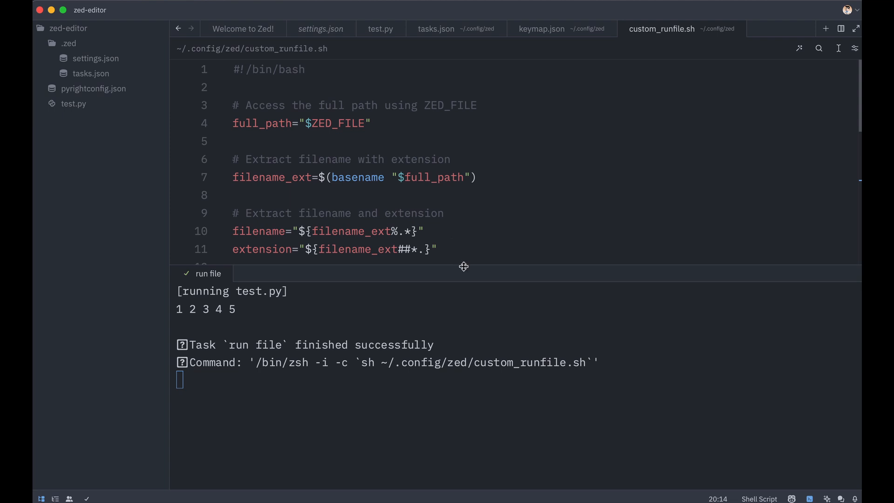
pyautogui.scroll(-3)
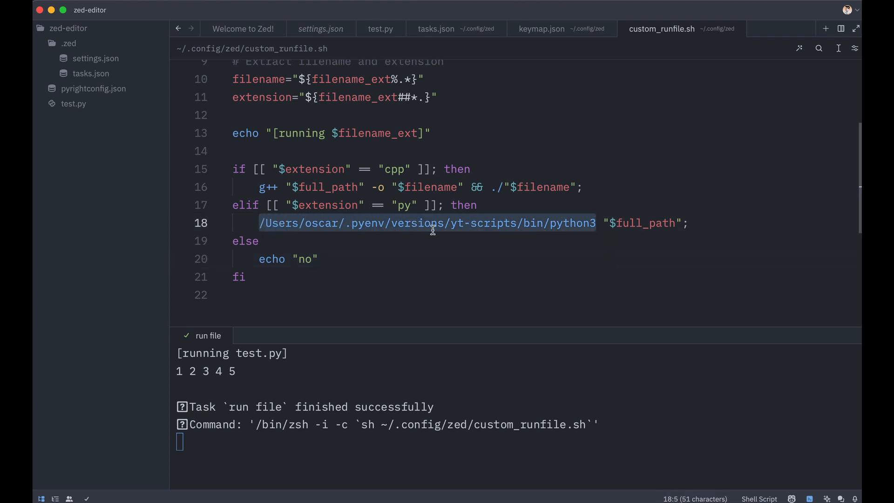
pyautogui.moveTo(280, 239)
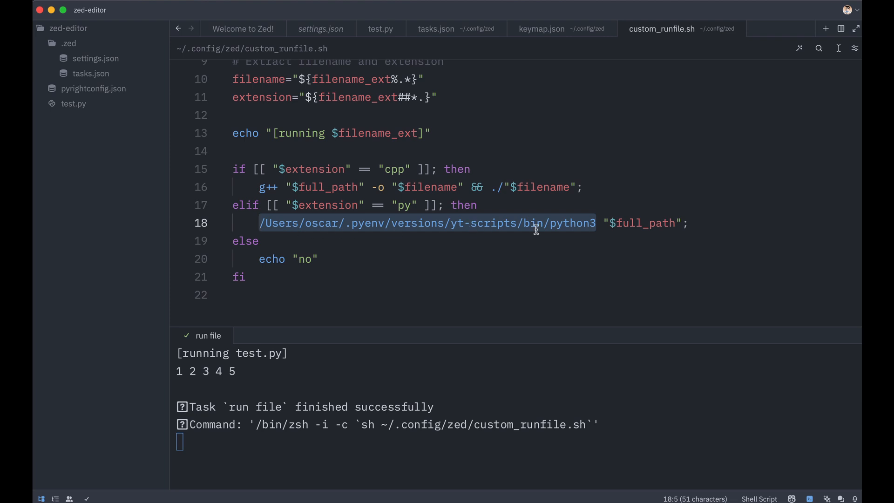
pyautogui.moveTo(617, 226)
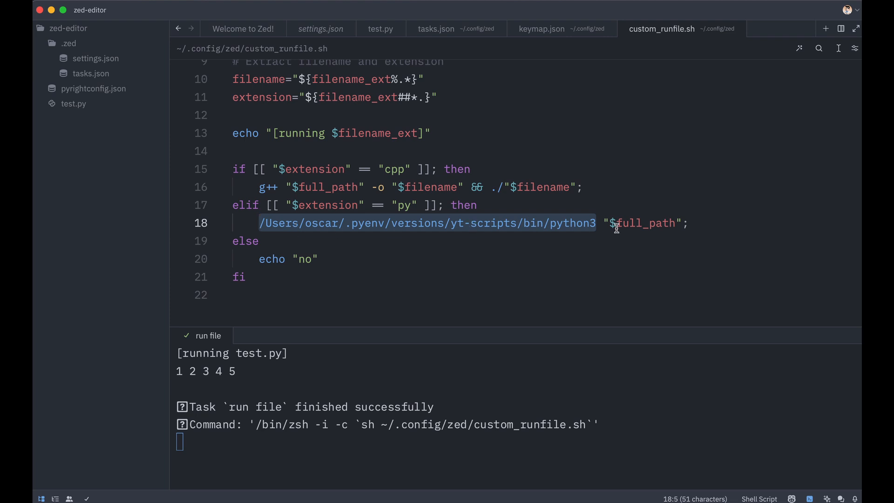
pyautogui.moveTo(565, 231)
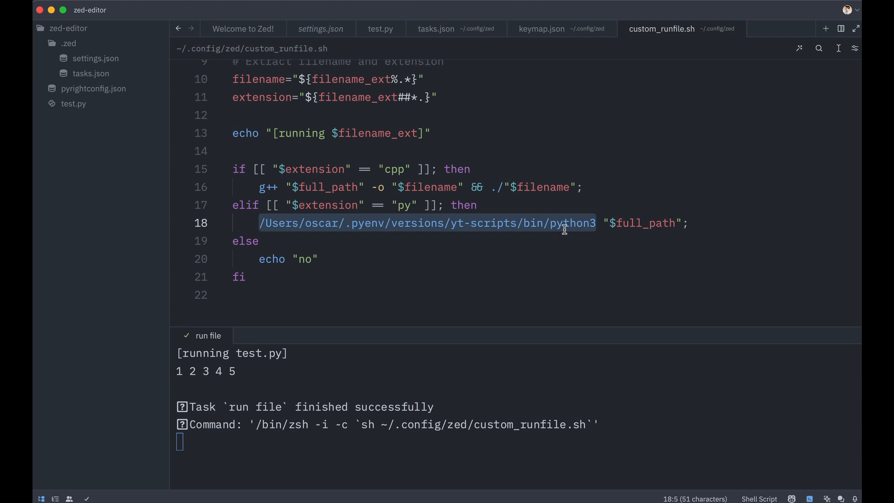
pyautogui.moveTo(456, 240)
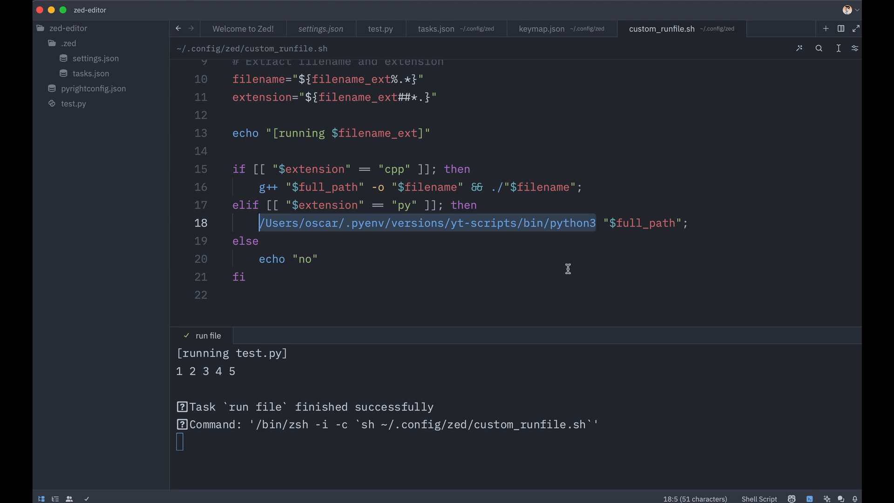
pyautogui.moveTo(561, 257)
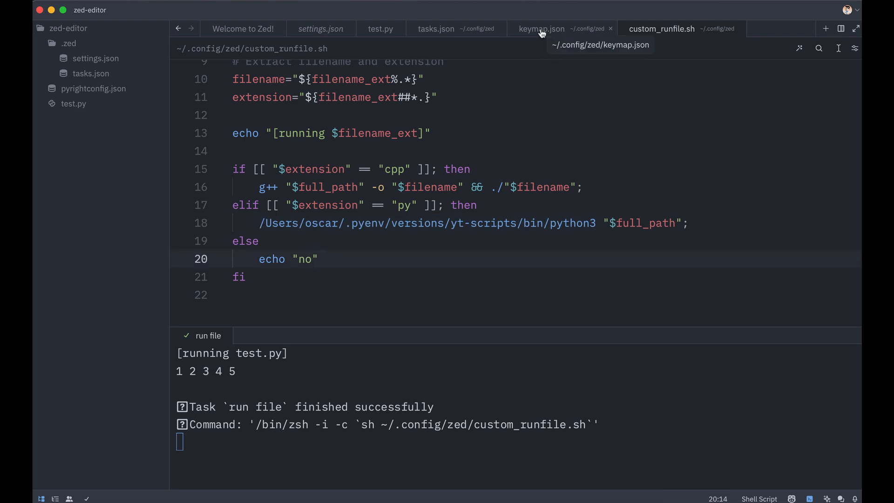
# Show the user keymap.json's cmd-r task::Spawn binding for the run file task
pyautogui.click(541, 29)
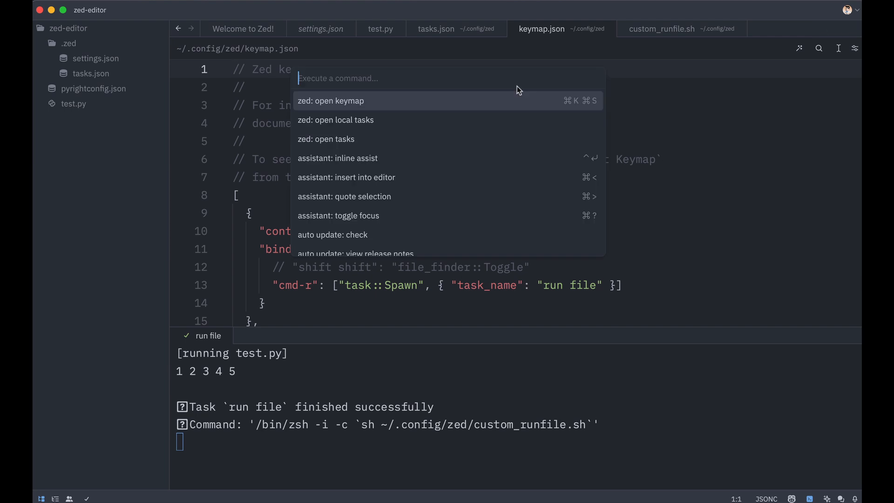
pyautogui.write('ke')
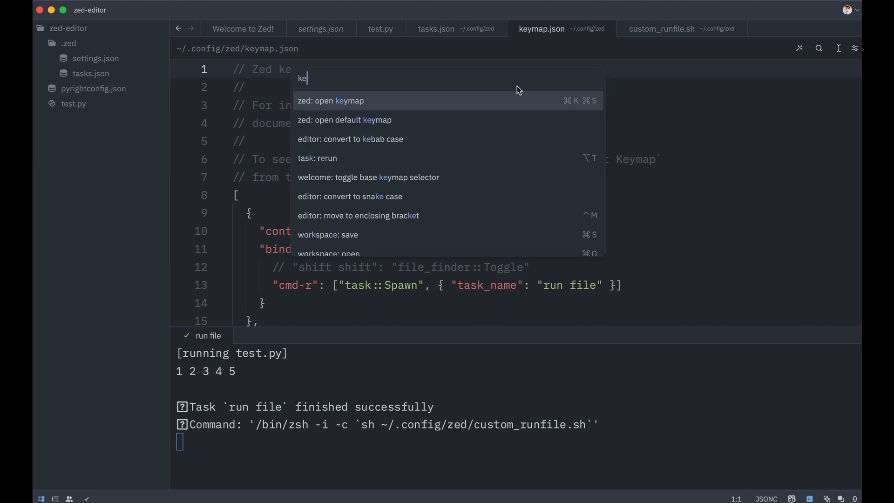
pyautogui.moveTo(339, 106)
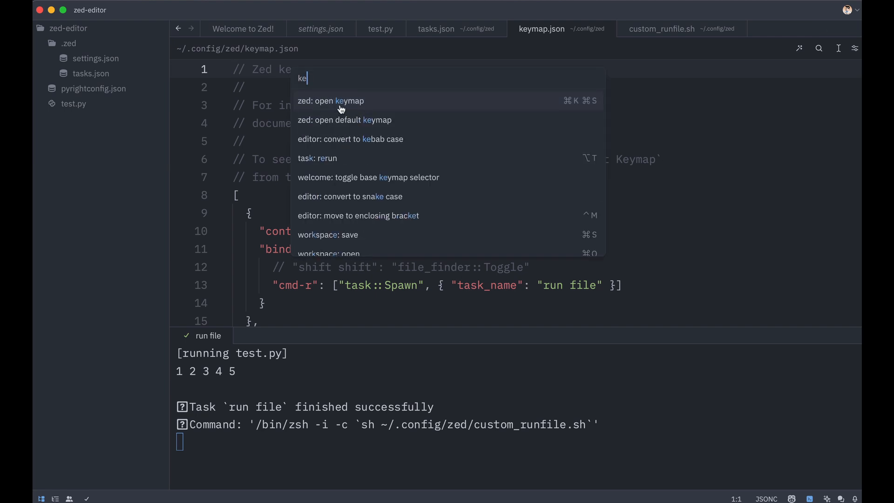
pyautogui.press('Escape')
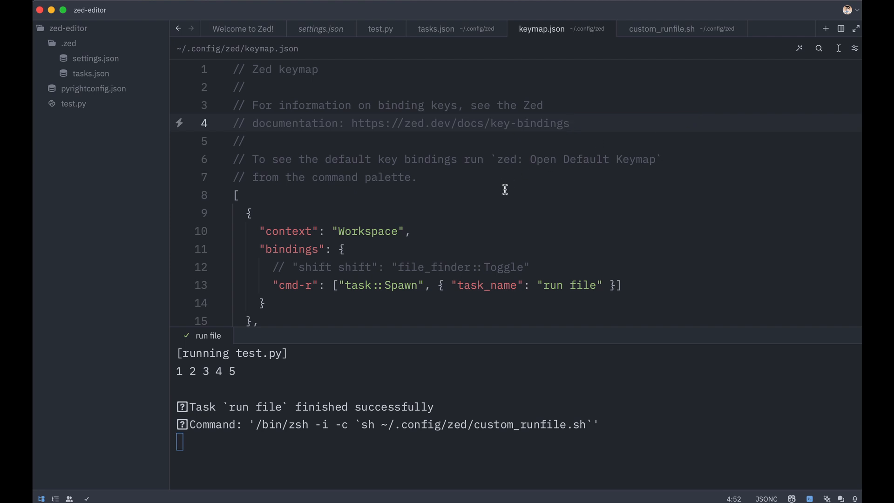
pyautogui.scroll(-3)
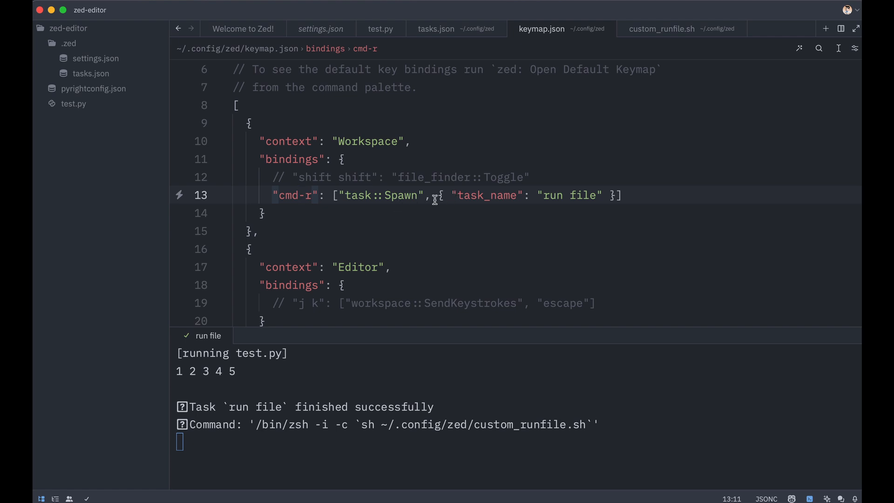
pyautogui.moveTo(524, 209)
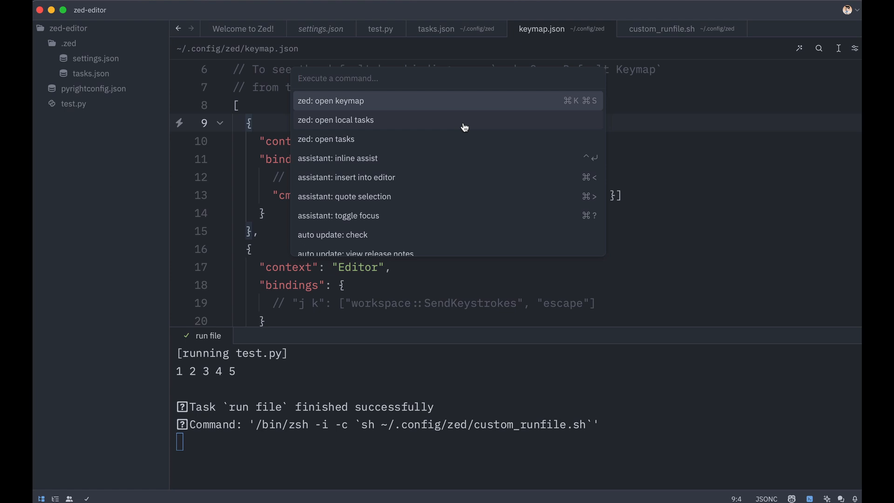
# Review the 'run file' task entry running custom_runfile.sh in the global tasks.json
pyautogui.write('tasks')
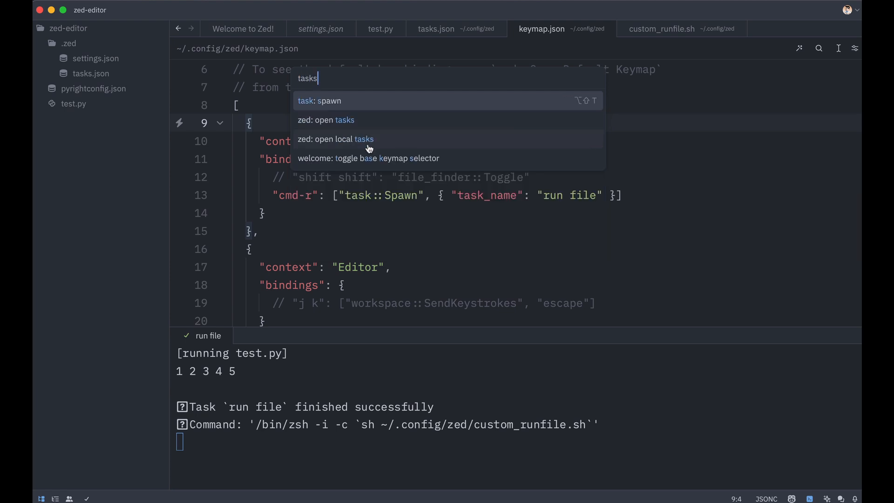
pyautogui.press('Escape')
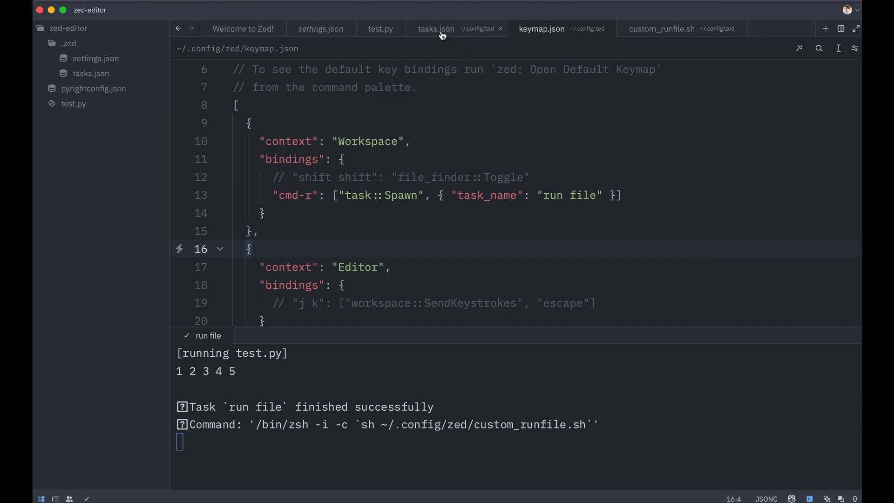
pyautogui.click(436, 28)
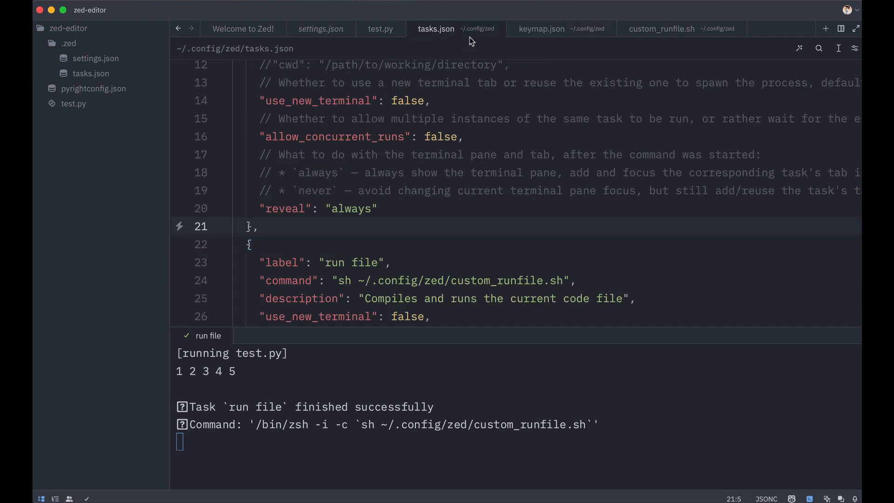
pyautogui.moveTo(455, 114)
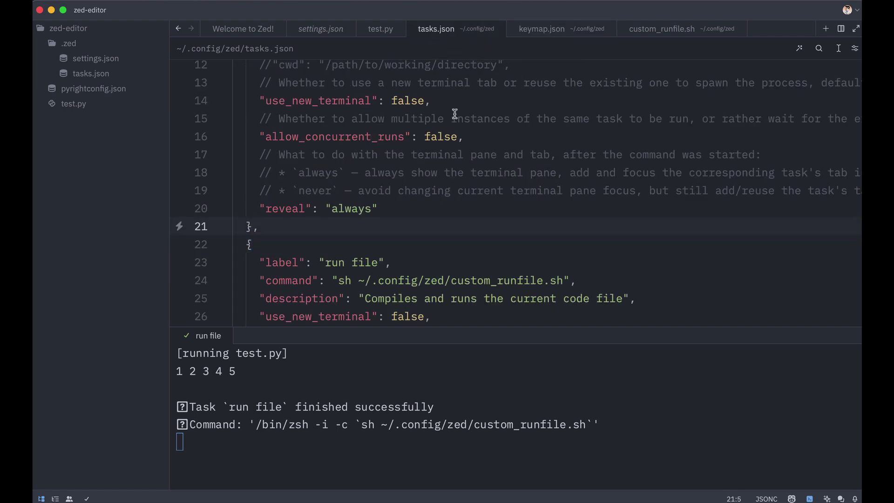
pyautogui.scroll(-3)
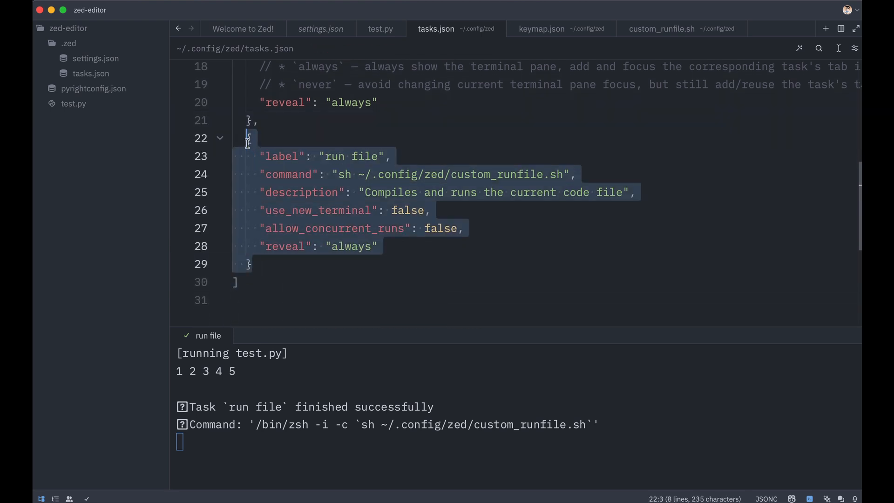
pyautogui.click(308, 175)
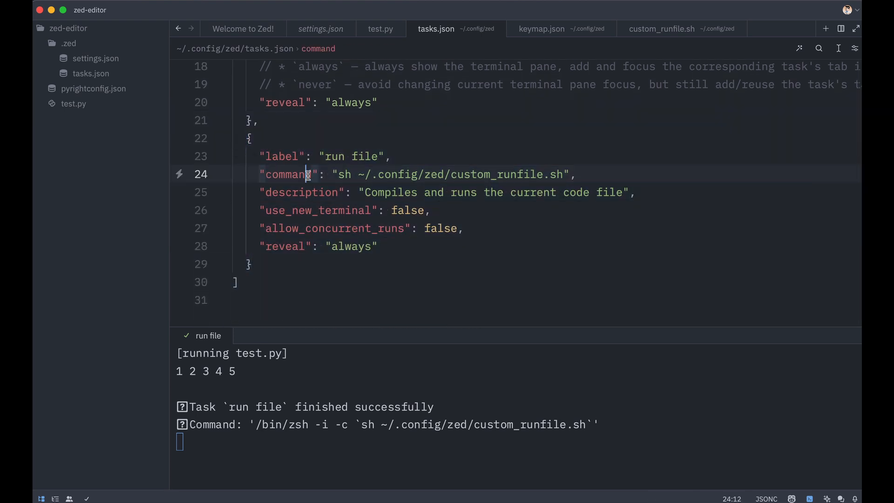
pyautogui.moveTo(558, 84)
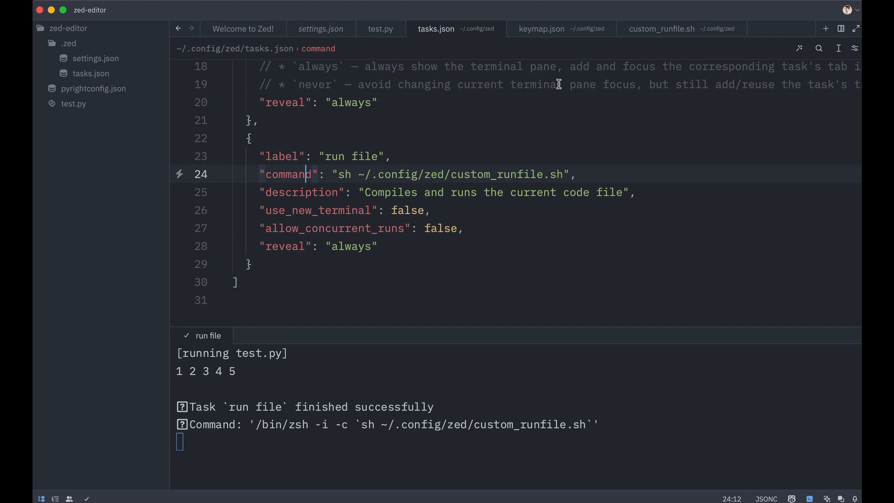
pyautogui.moveTo(629, 71)
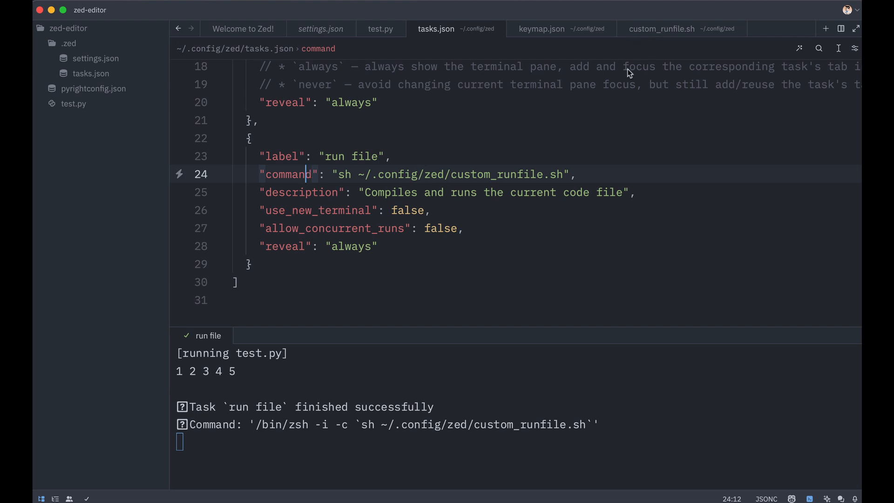
pyautogui.moveTo(485, 181)
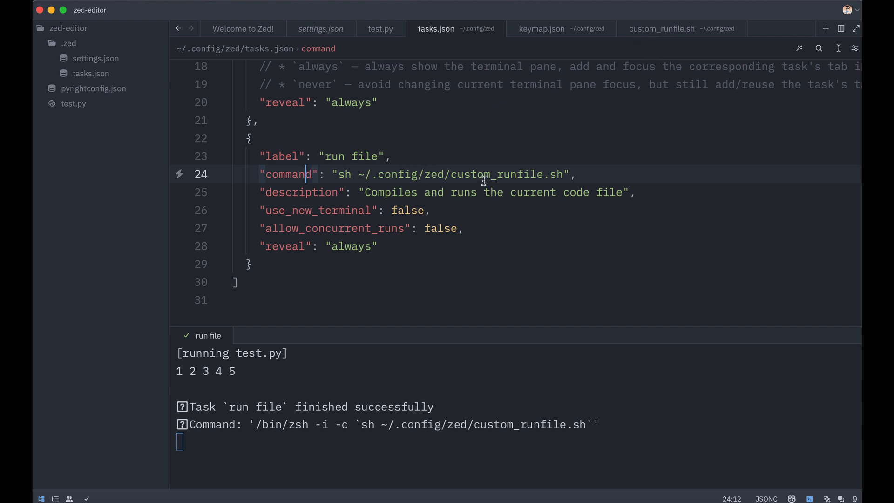
pyautogui.doubleClick(495, 174)
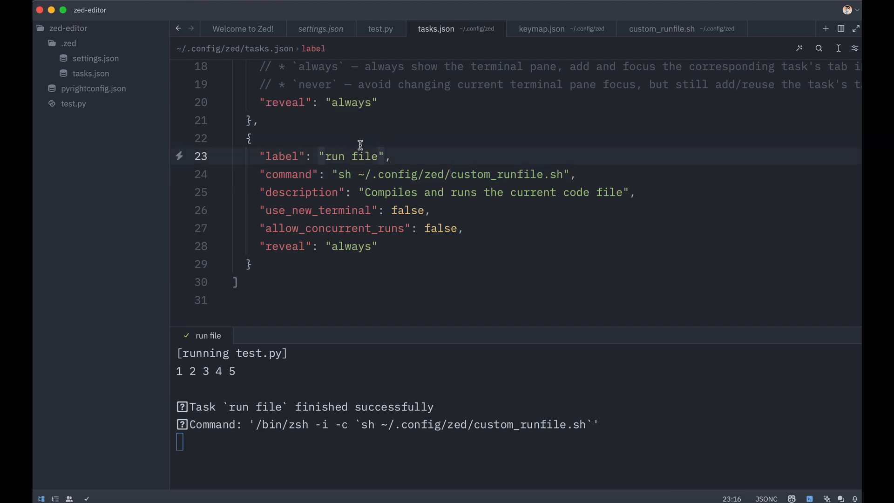
pyautogui.moveTo(403, 193)
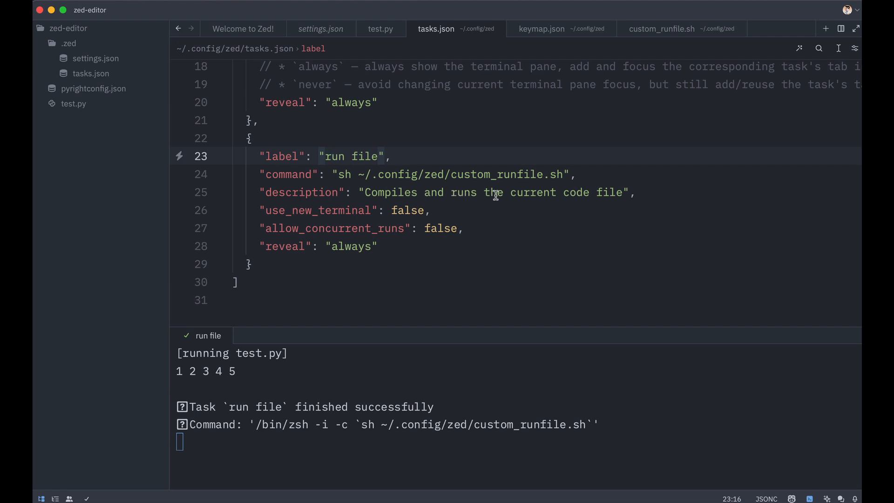
pyautogui.moveTo(533, 176)
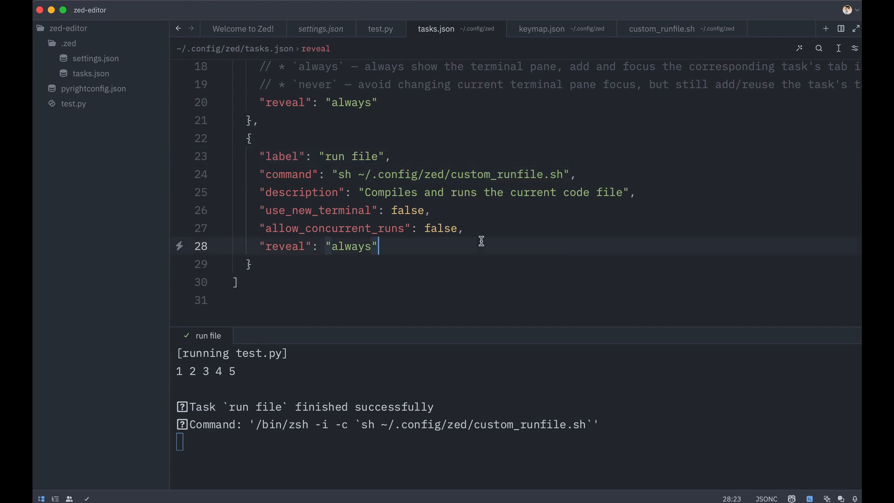
pyautogui.moveTo(656, 31)
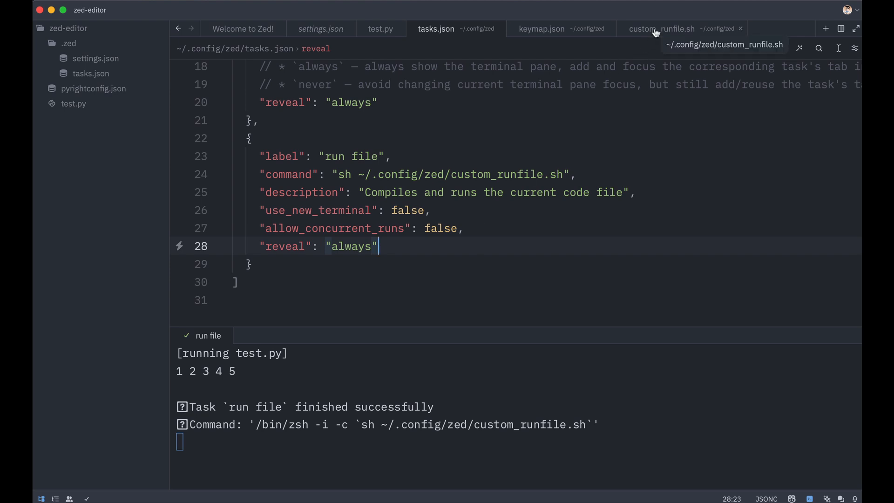
pyautogui.moveTo(343, 367)
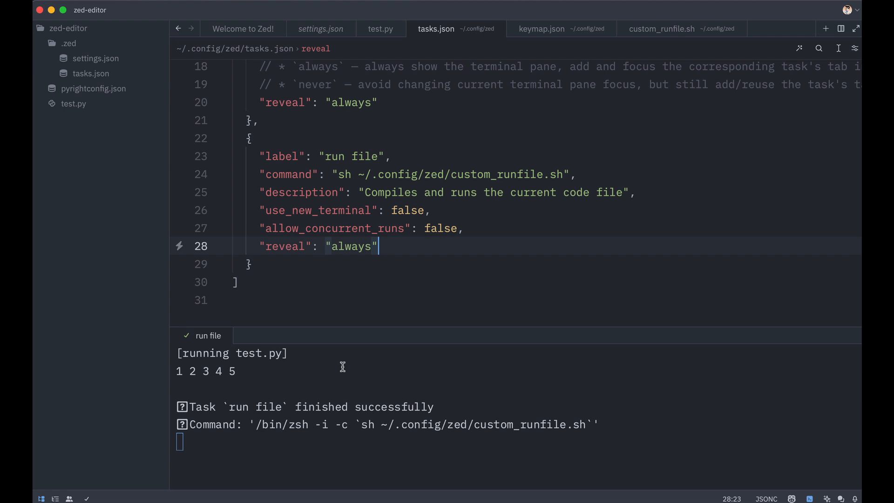
pyautogui.moveTo(347, 361)
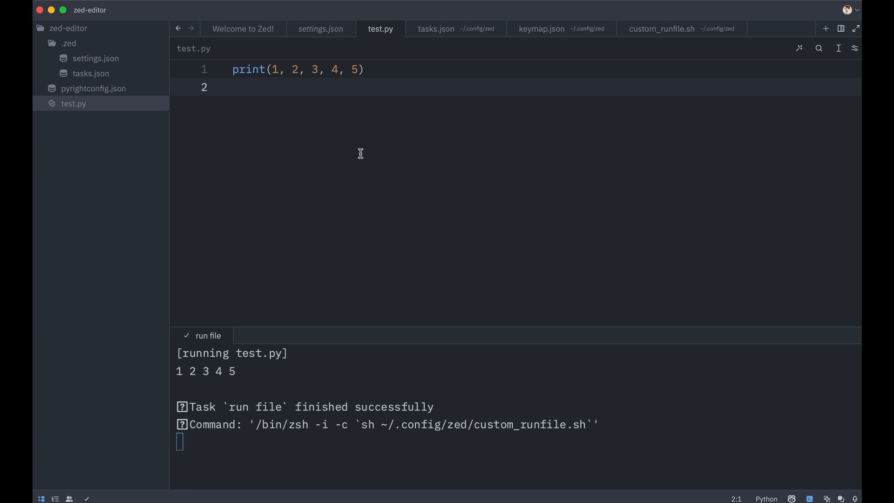
# Review autosave on_focus_change and the pyright Python path in the project's .zed/settings.json
pyautogui.click(320, 28)
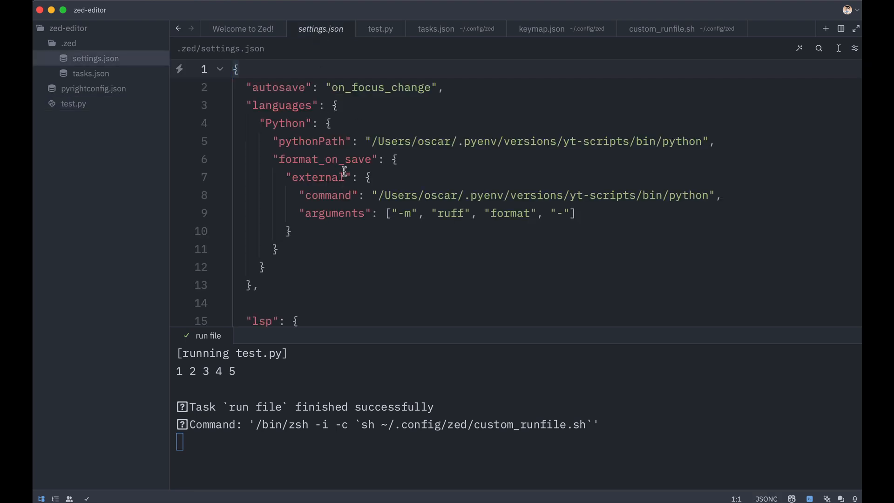
pyautogui.doubleClick(380, 88)
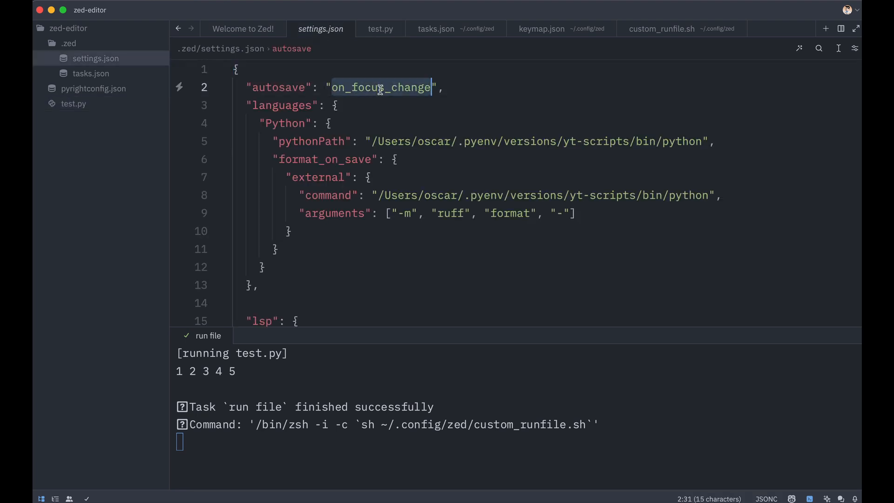
pyautogui.scroll(-3)
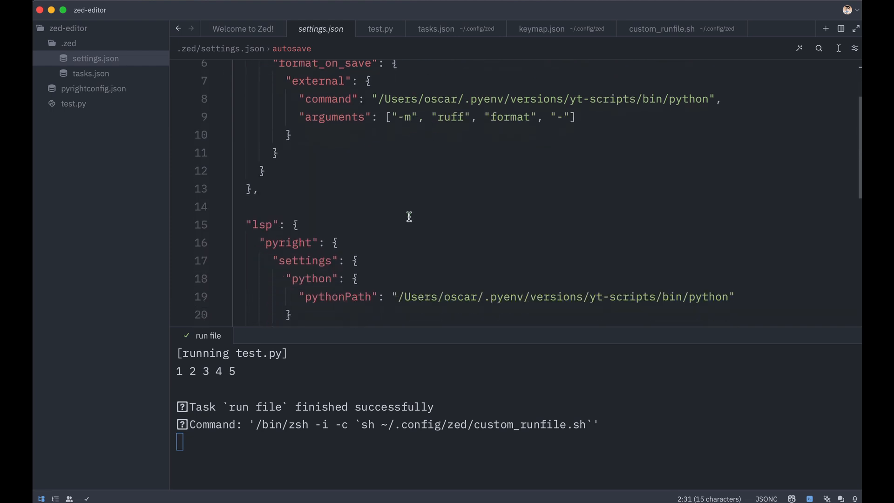
pyautogui.scroll(-3)
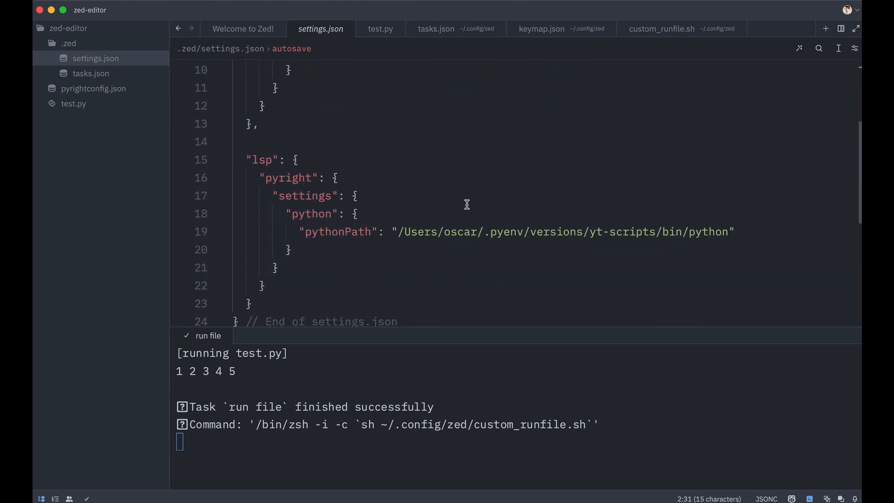